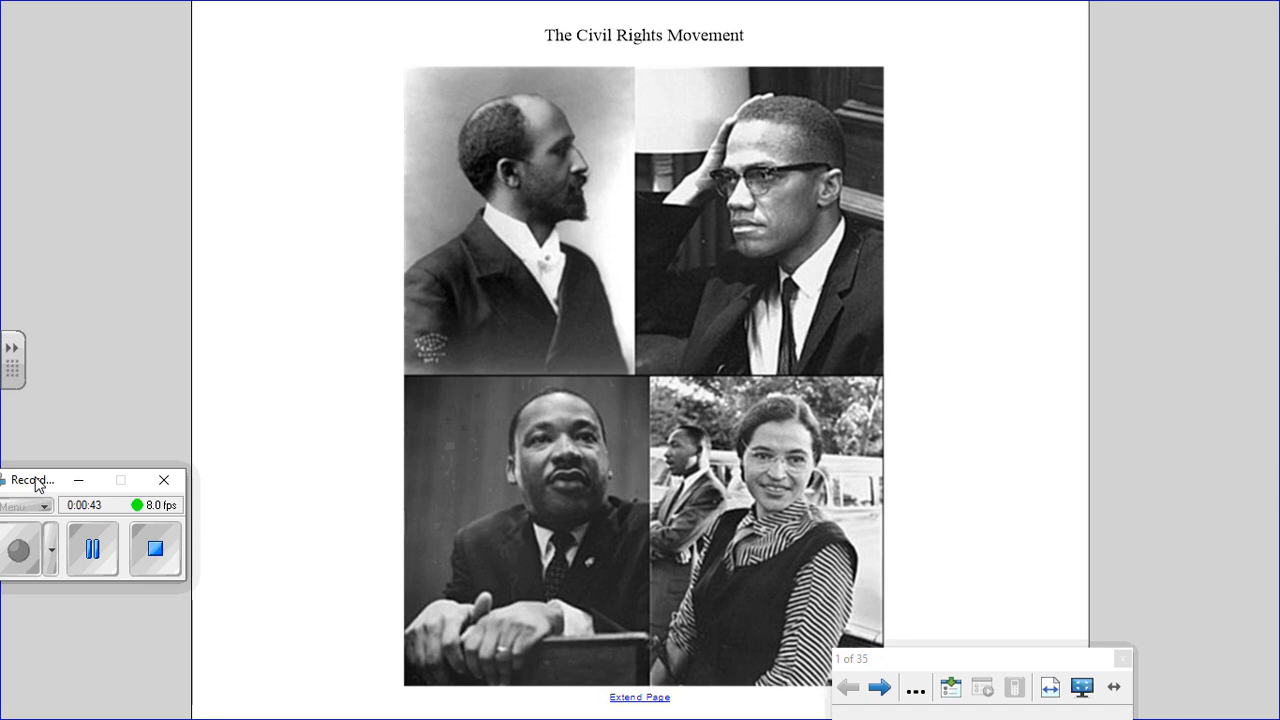
mouse_move(140, 462)
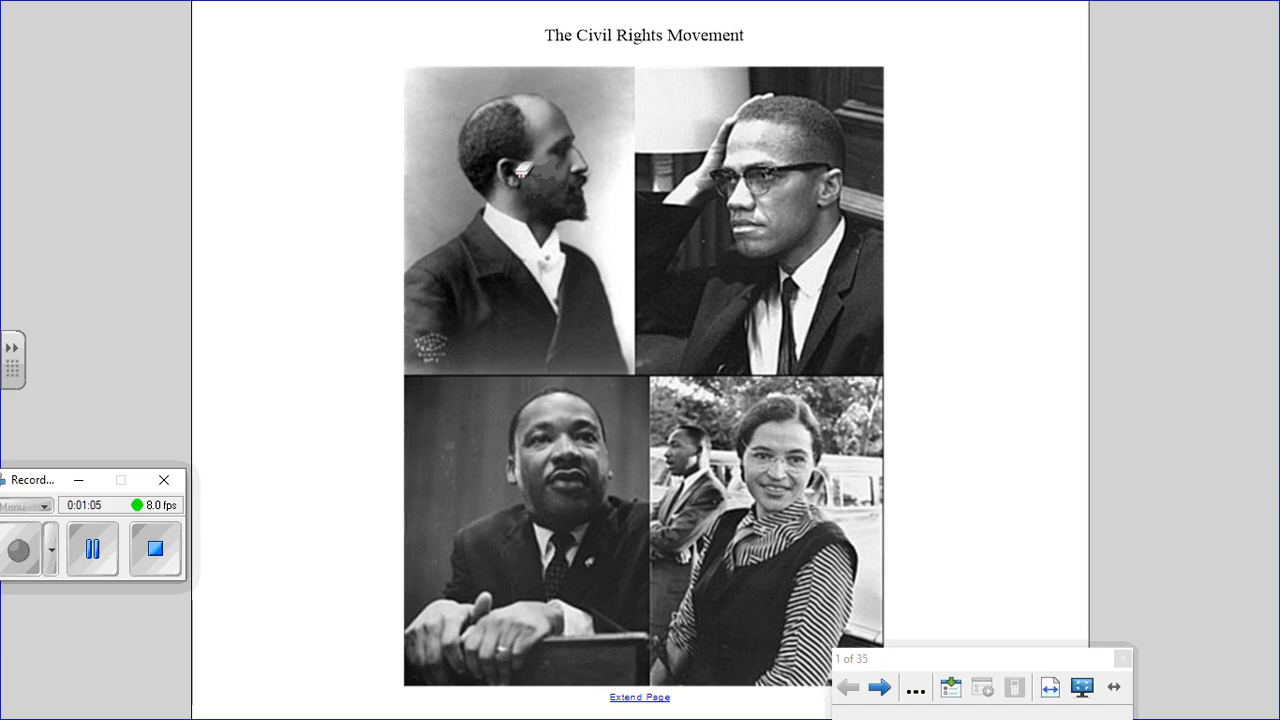
mouse_move(577, 377)
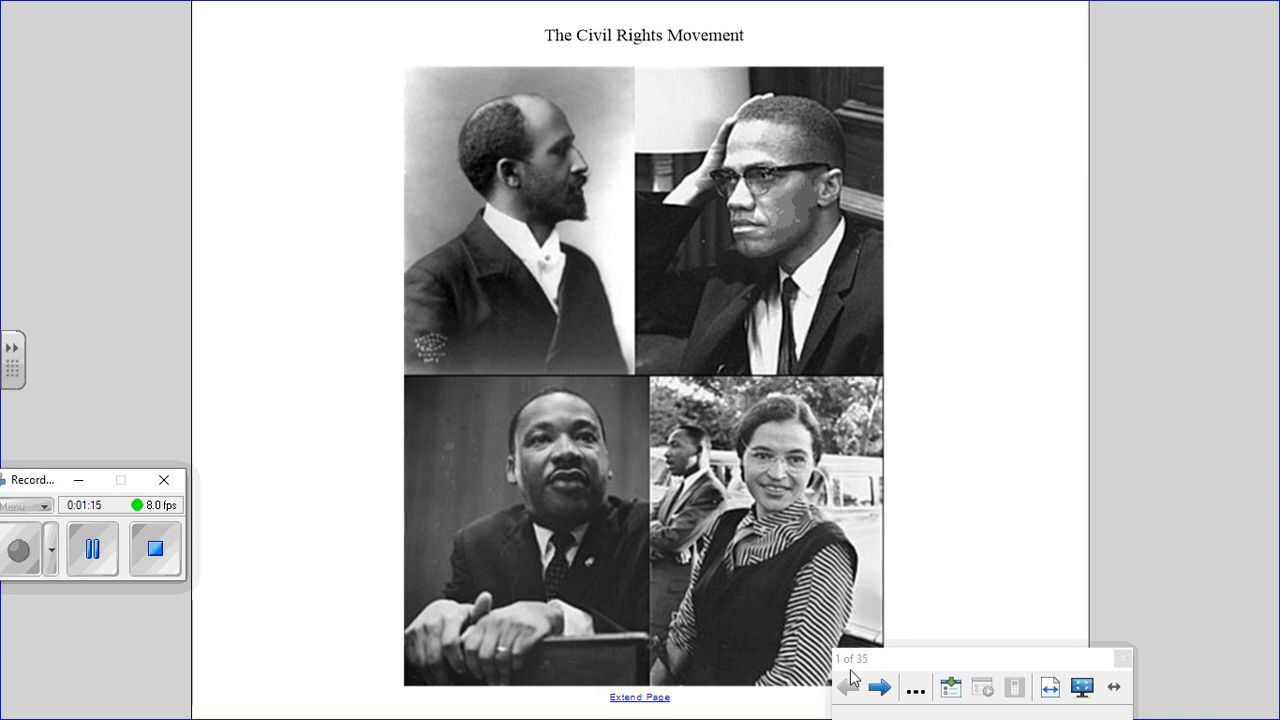
- Advance to slide 2 on the movement's origins, NAACP court cases and CORE
left_click(879, 687)
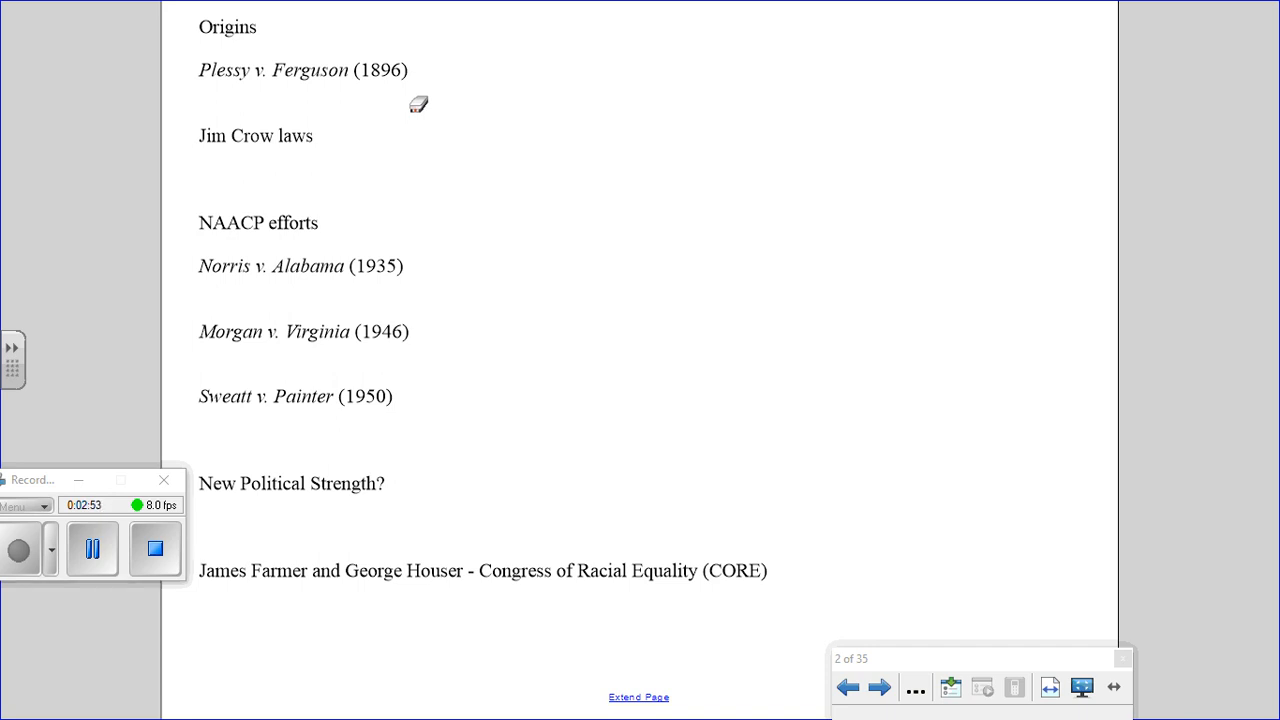
mouse_move(419, 98)
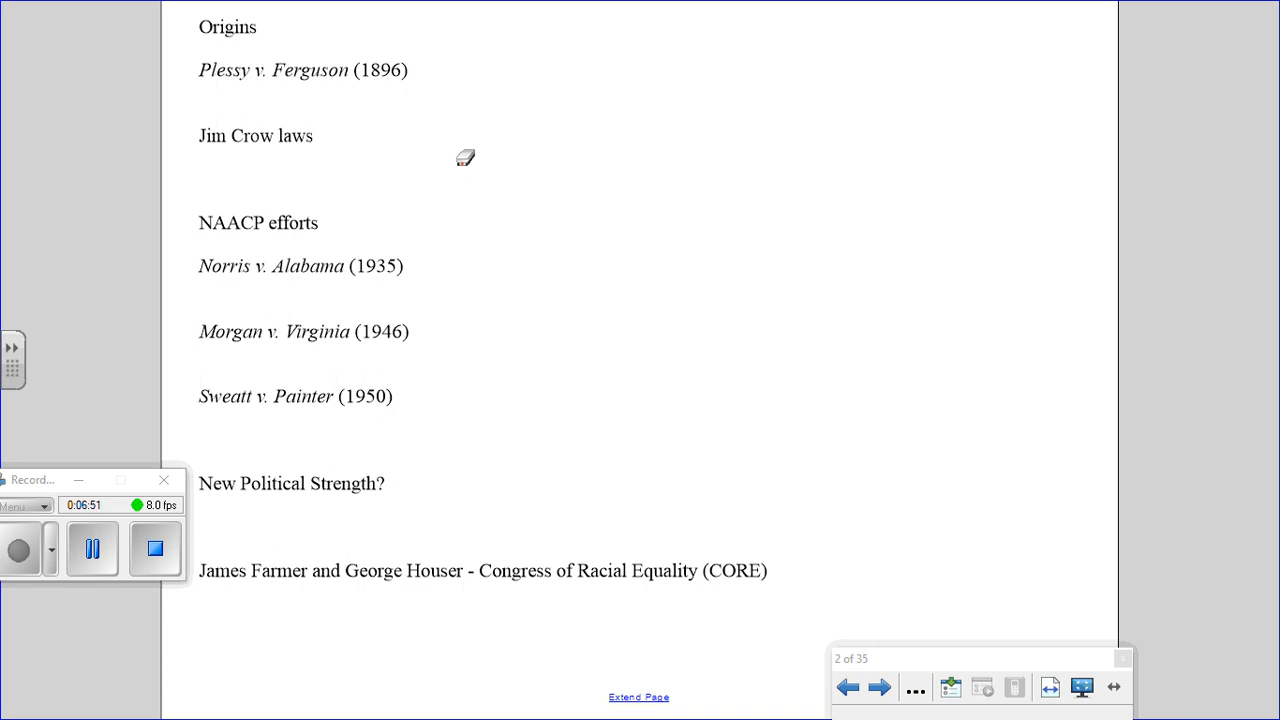
mouse_move(461, 307)
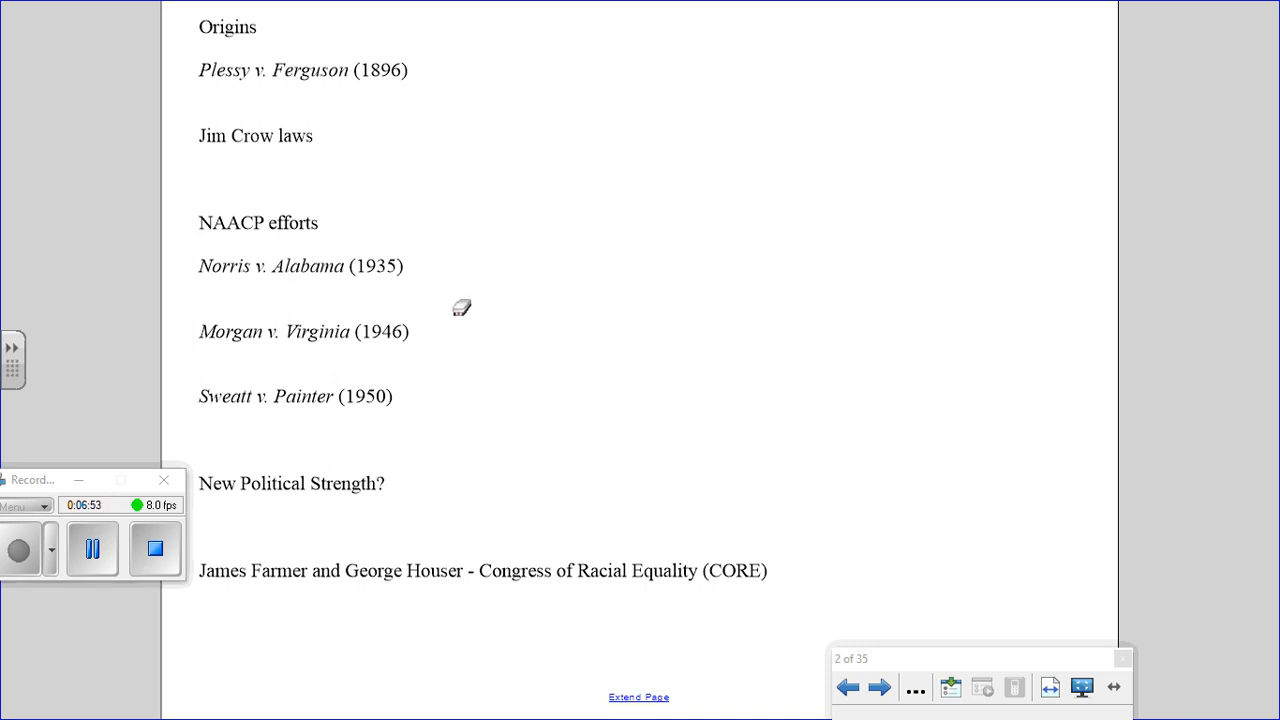
mouse_move(389, 288)
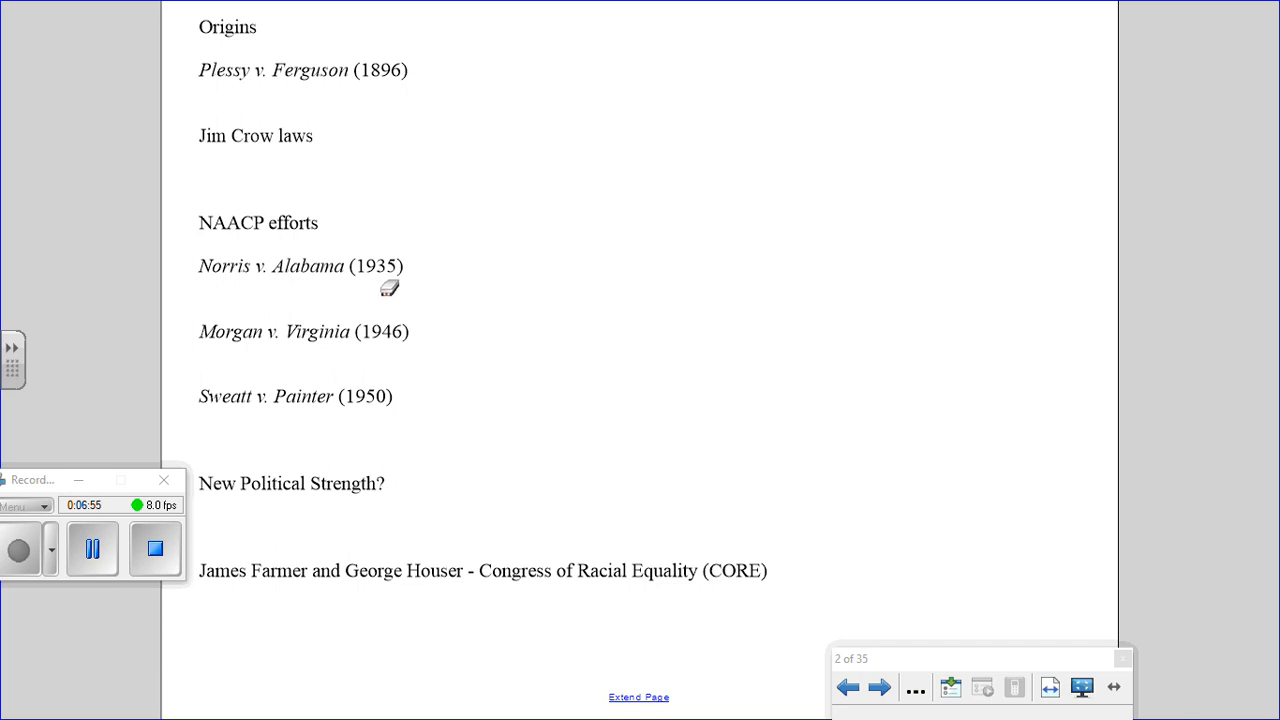
mouse_move(378, 287)
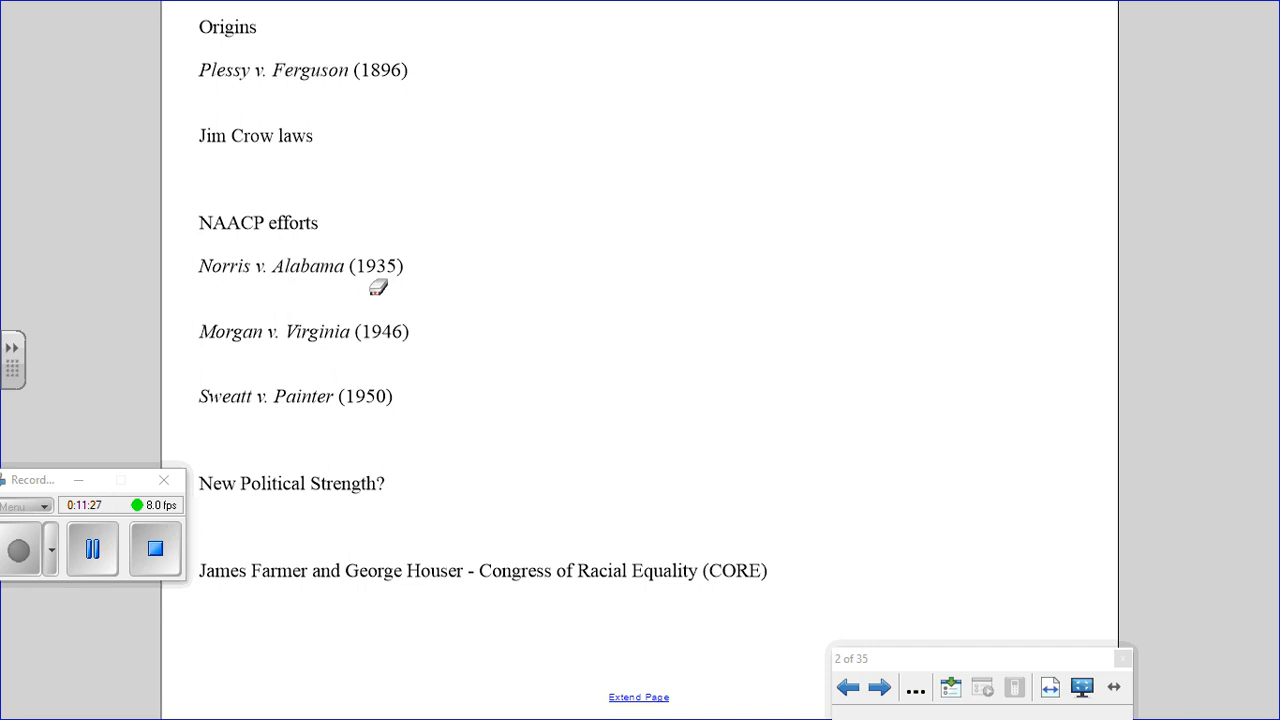
mouse_move(382, 285)
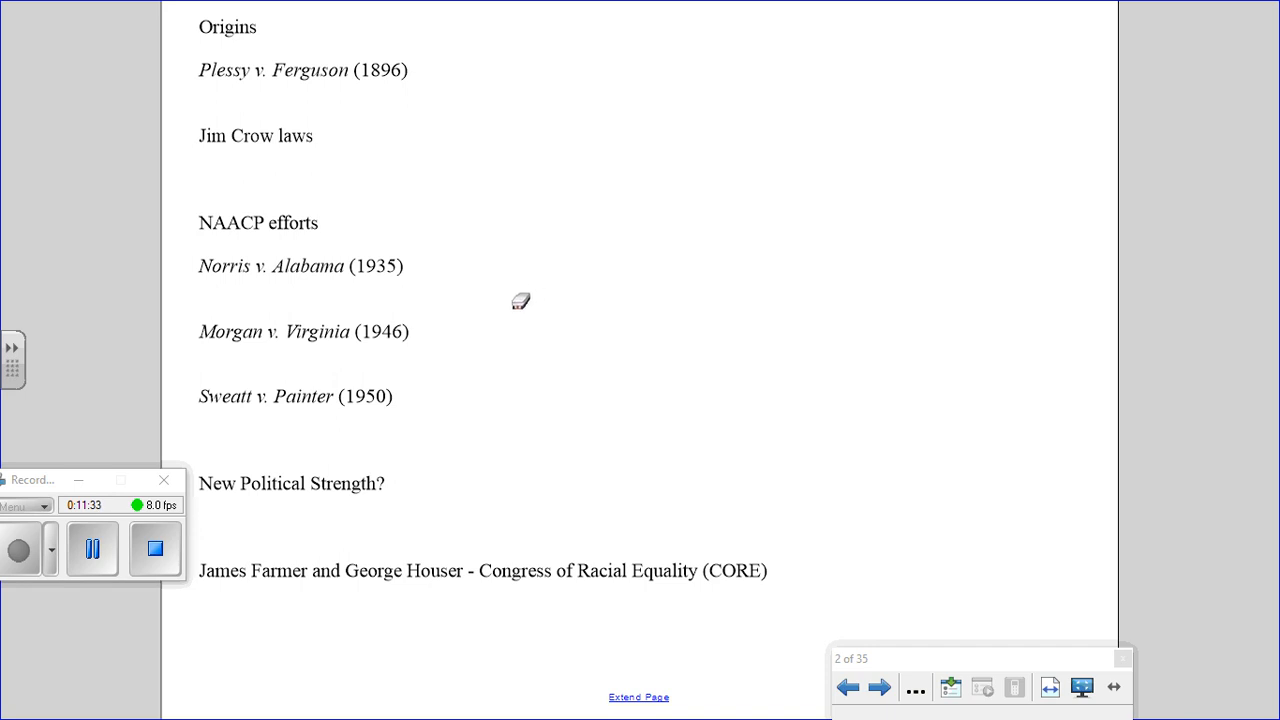
left_click(879, 687)
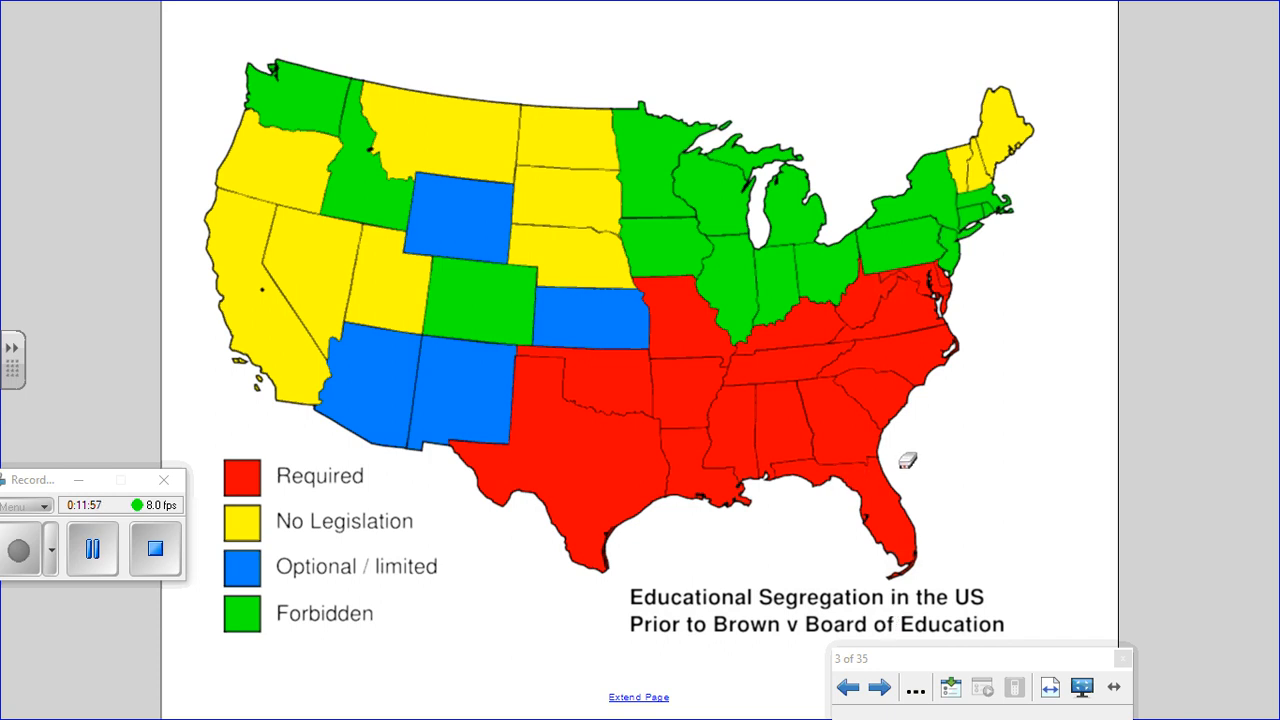
mouse_move(937, 347)
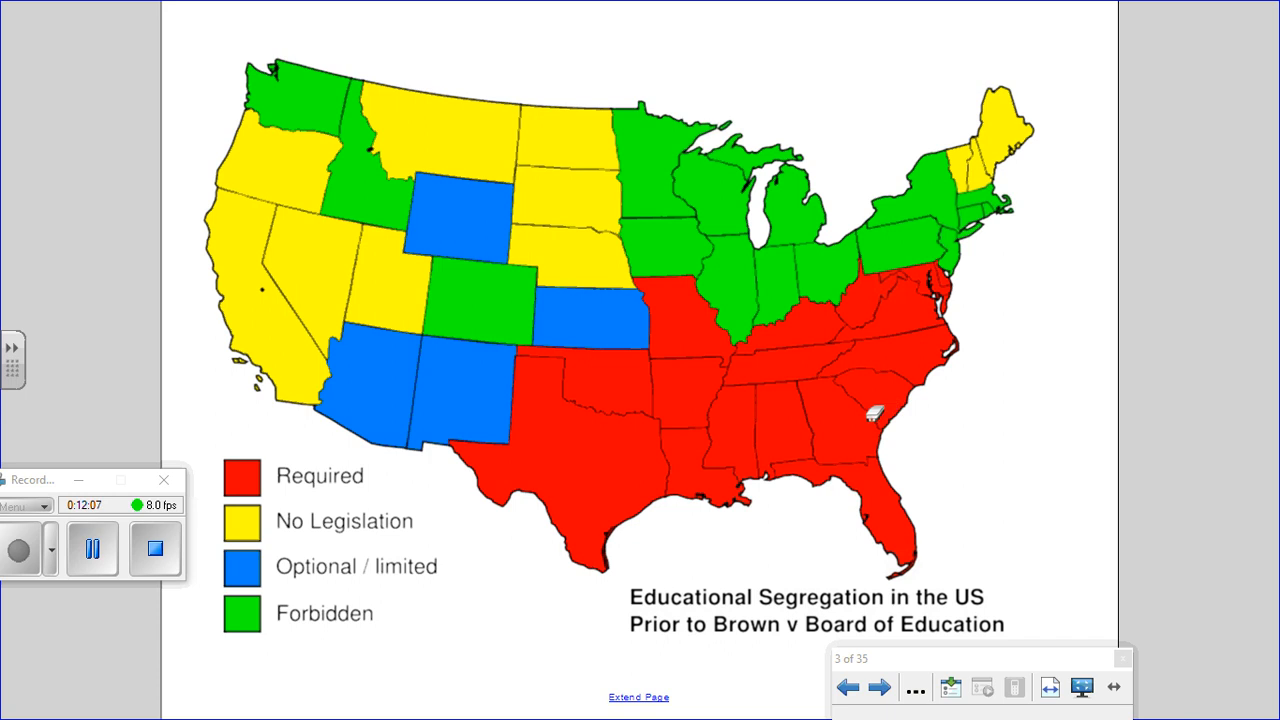
mouse_move(620, 423)
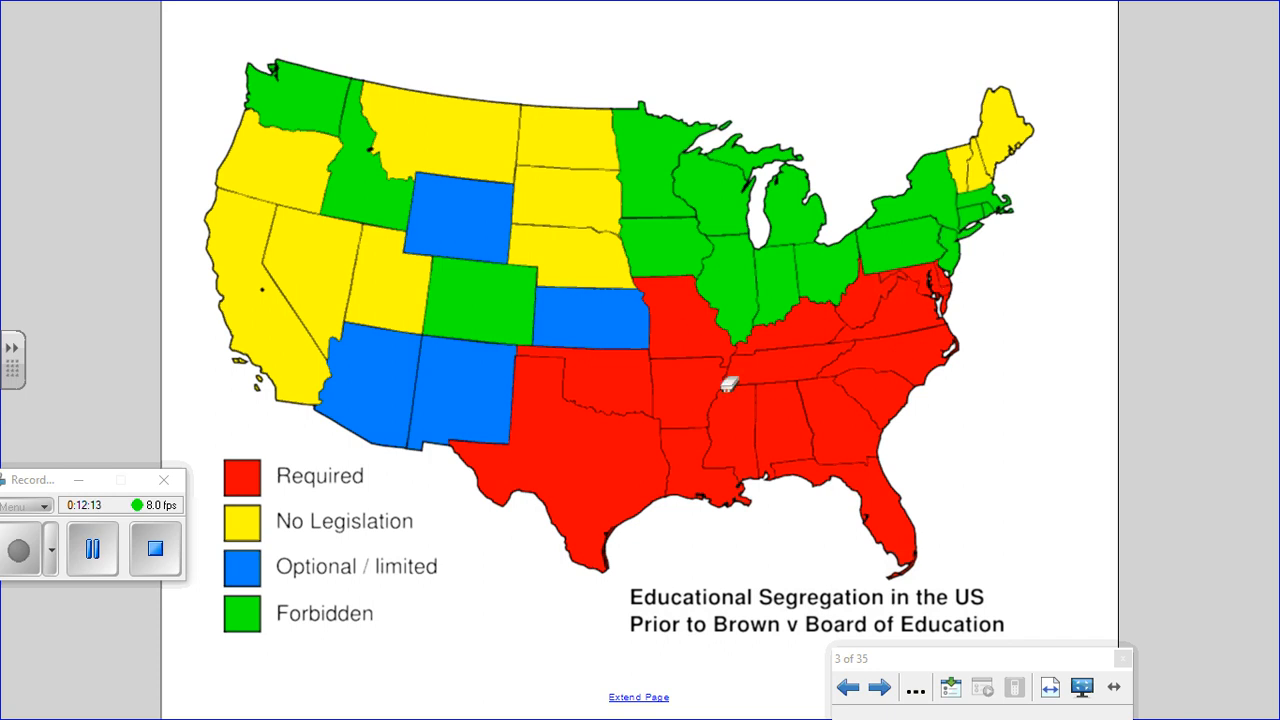
mouse_move(843, 412)
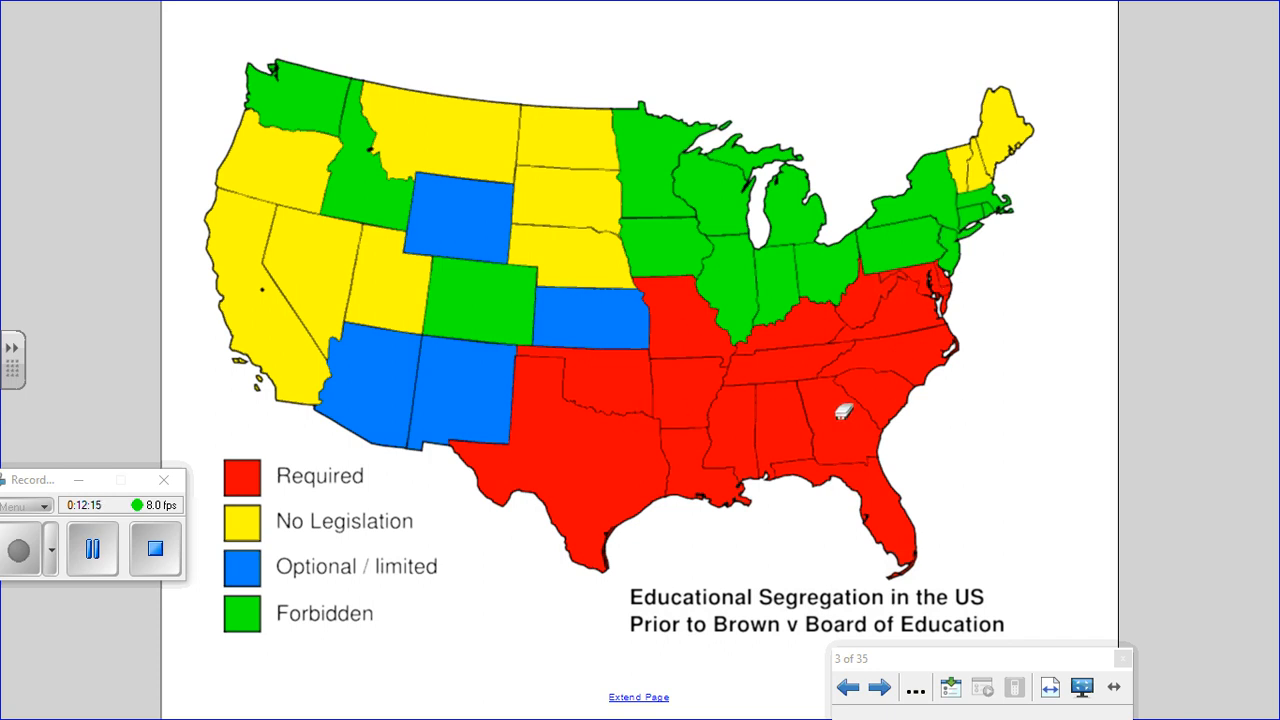
mouse_move(802, 283)
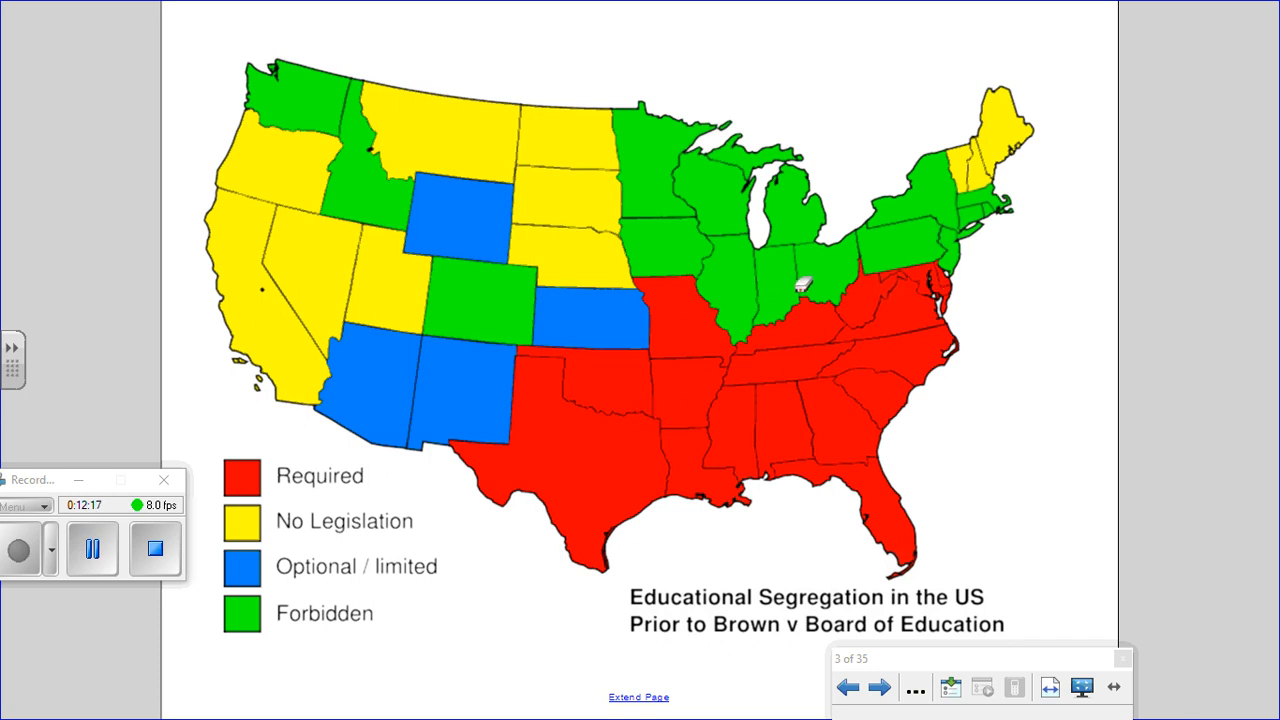
mouse_move(985, 220)
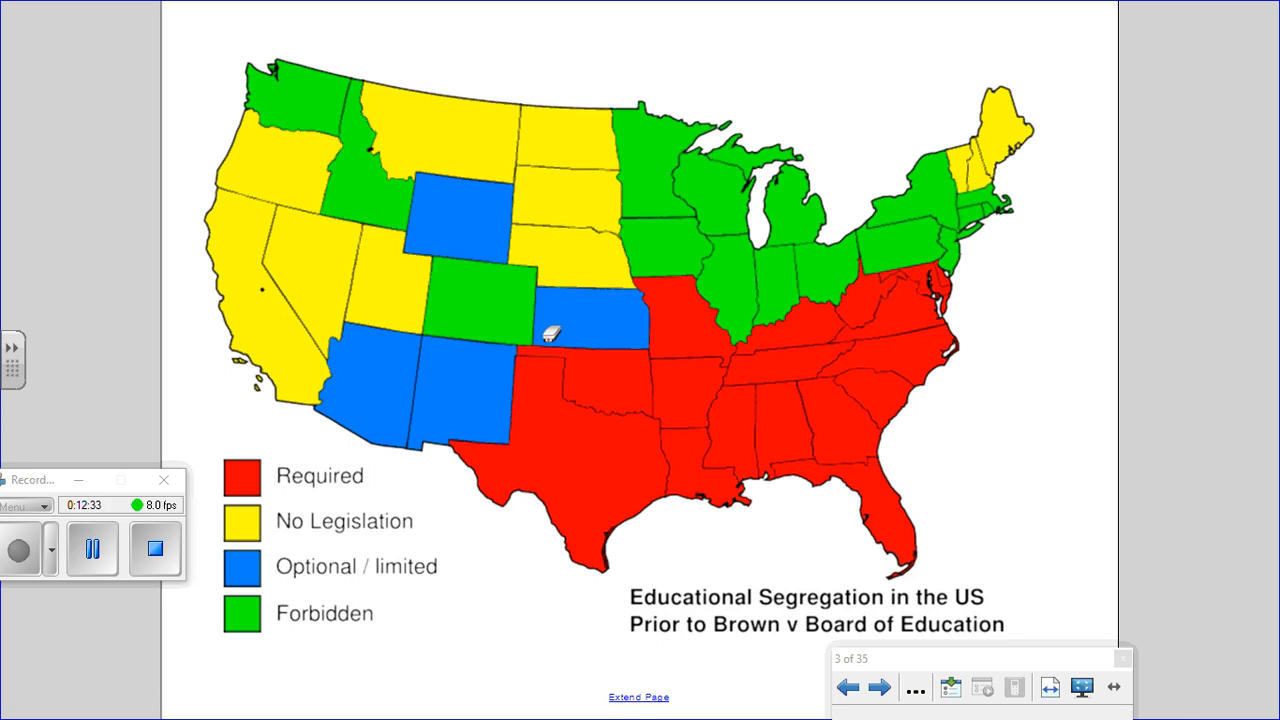
mouse_move(685, 338)
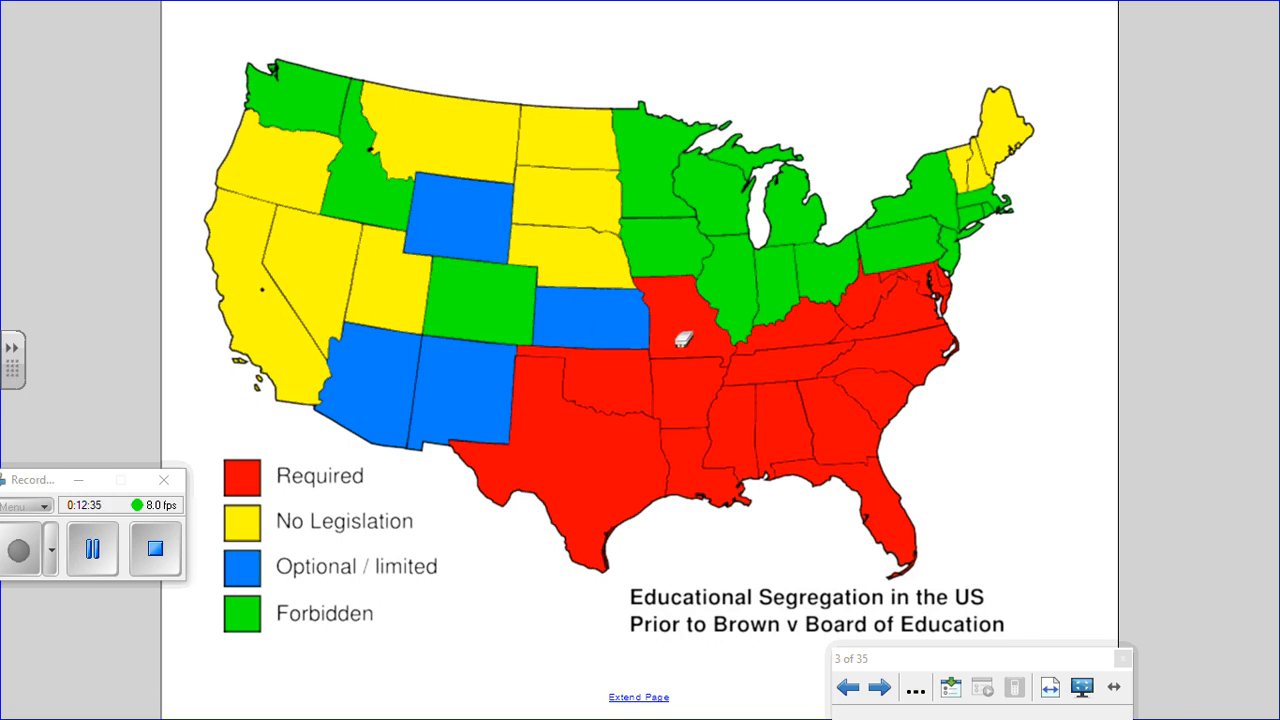
mouse_move(355, 263)
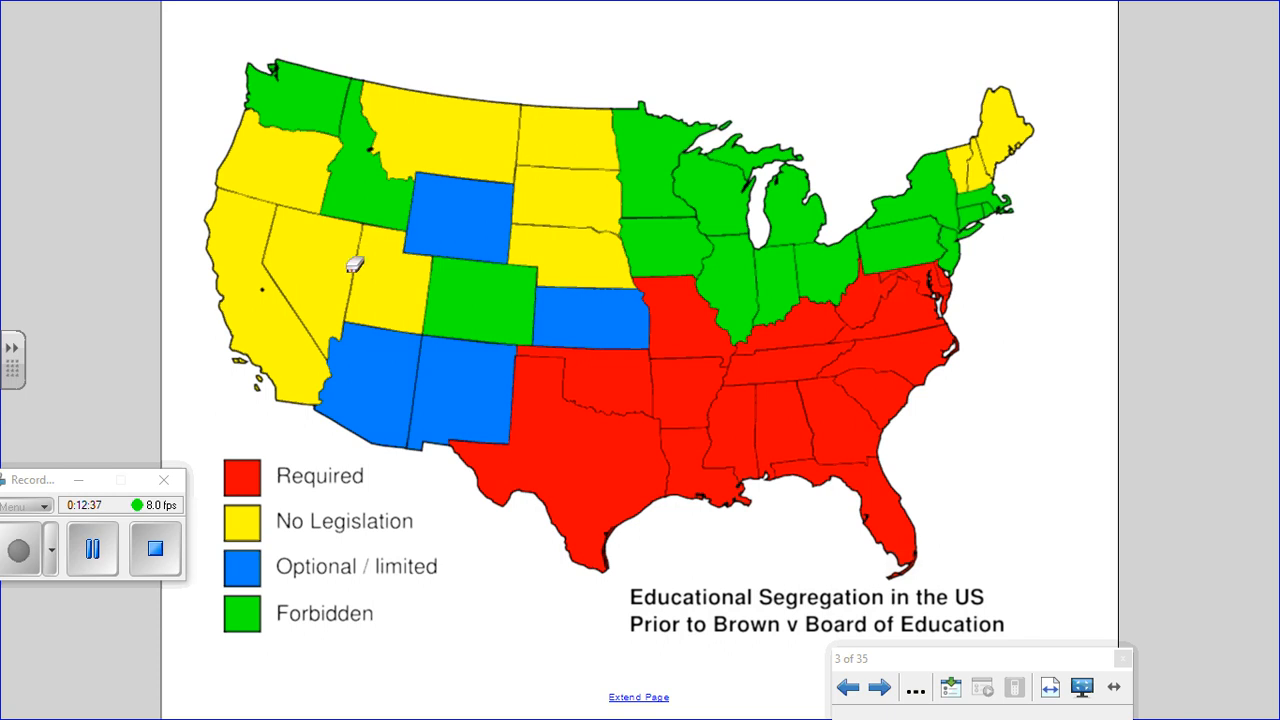
mouse_move(343, 293)
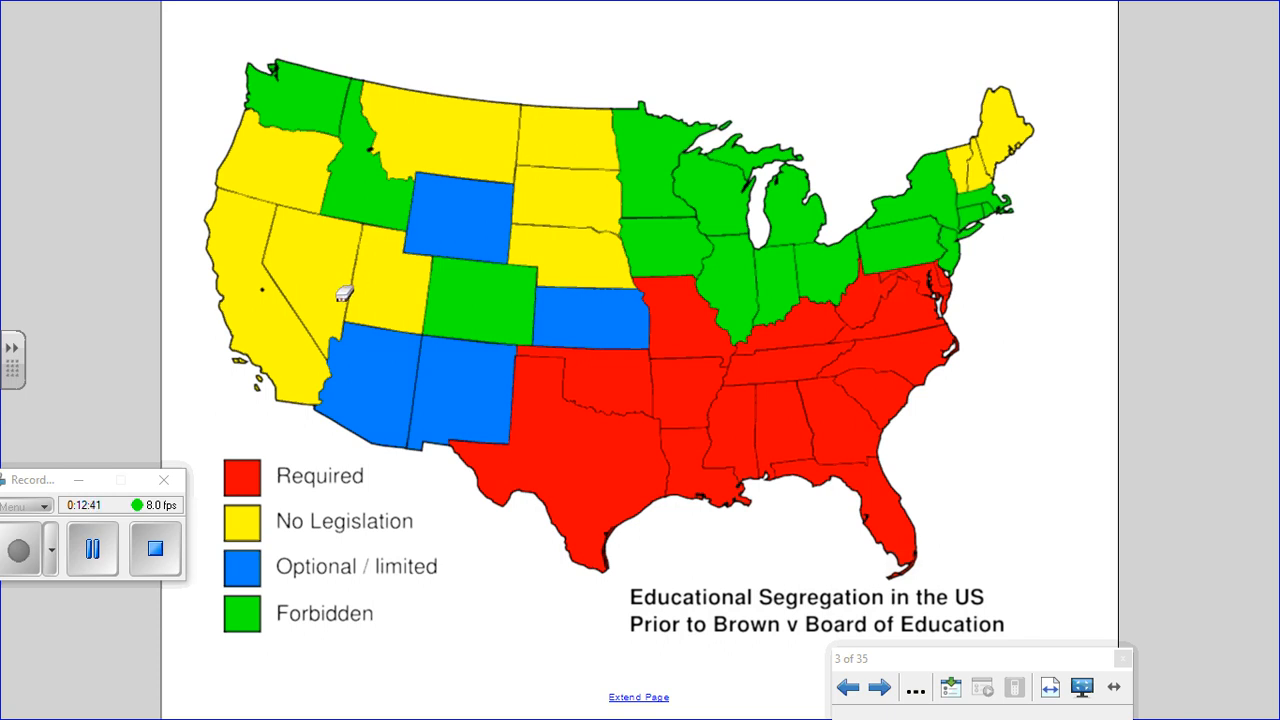
mouse_move(607, 303)
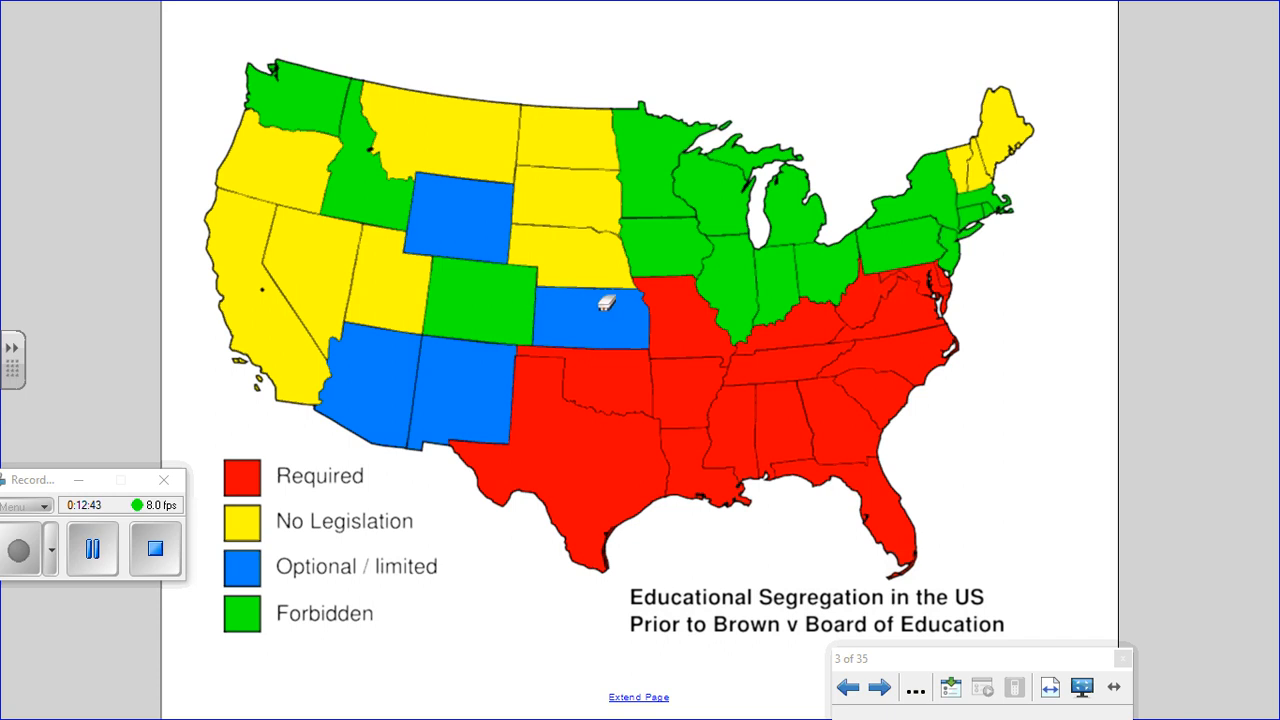
mouse_move(662, 337)
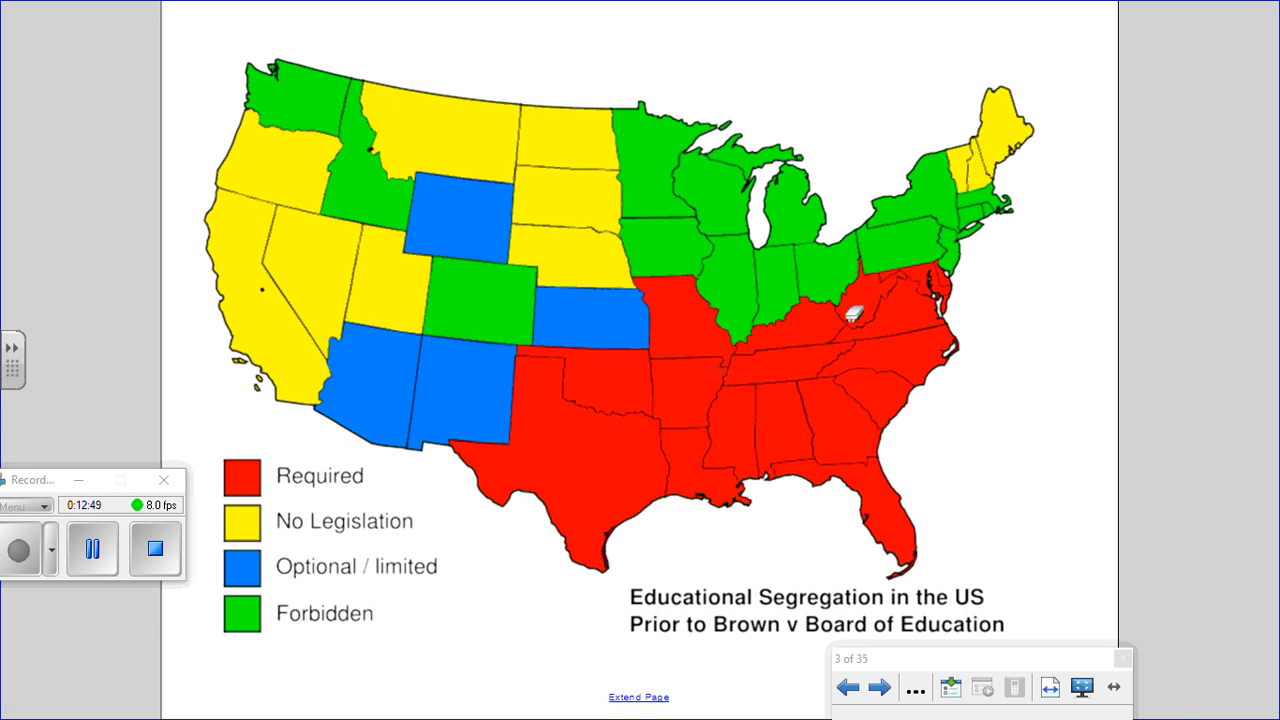
mouse_move(818, 471)
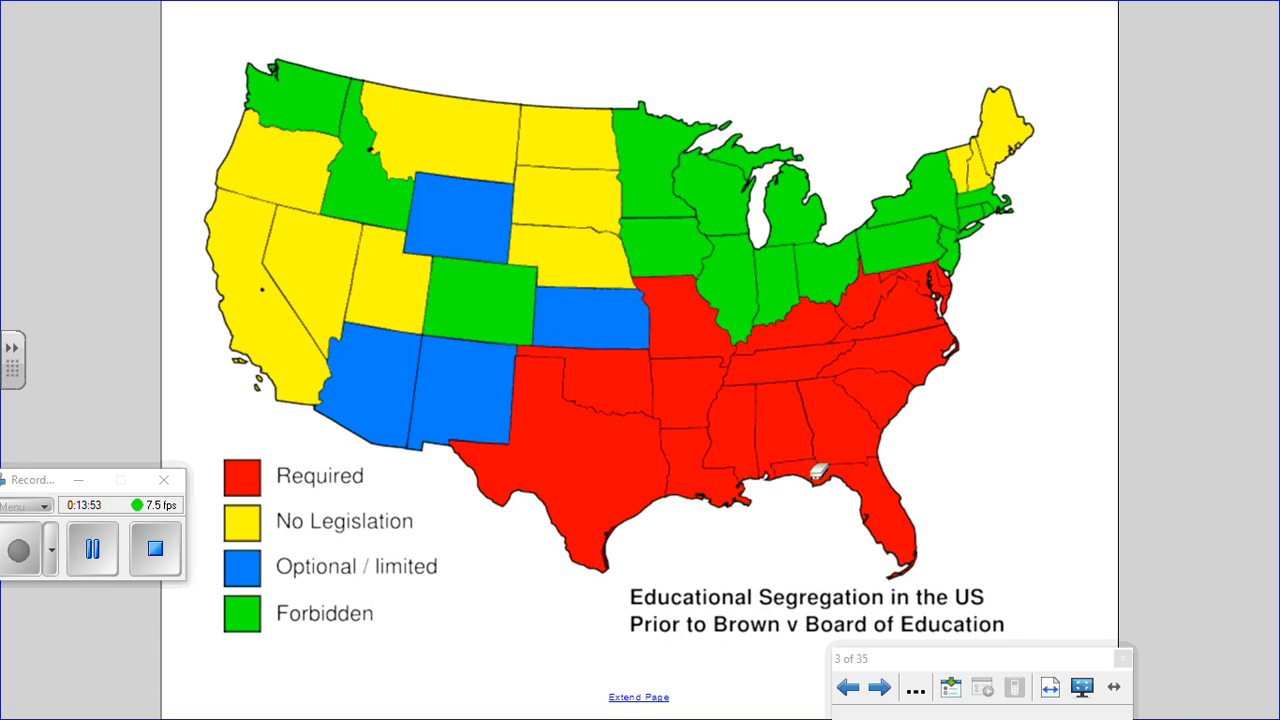
mouse_move(865, 537)
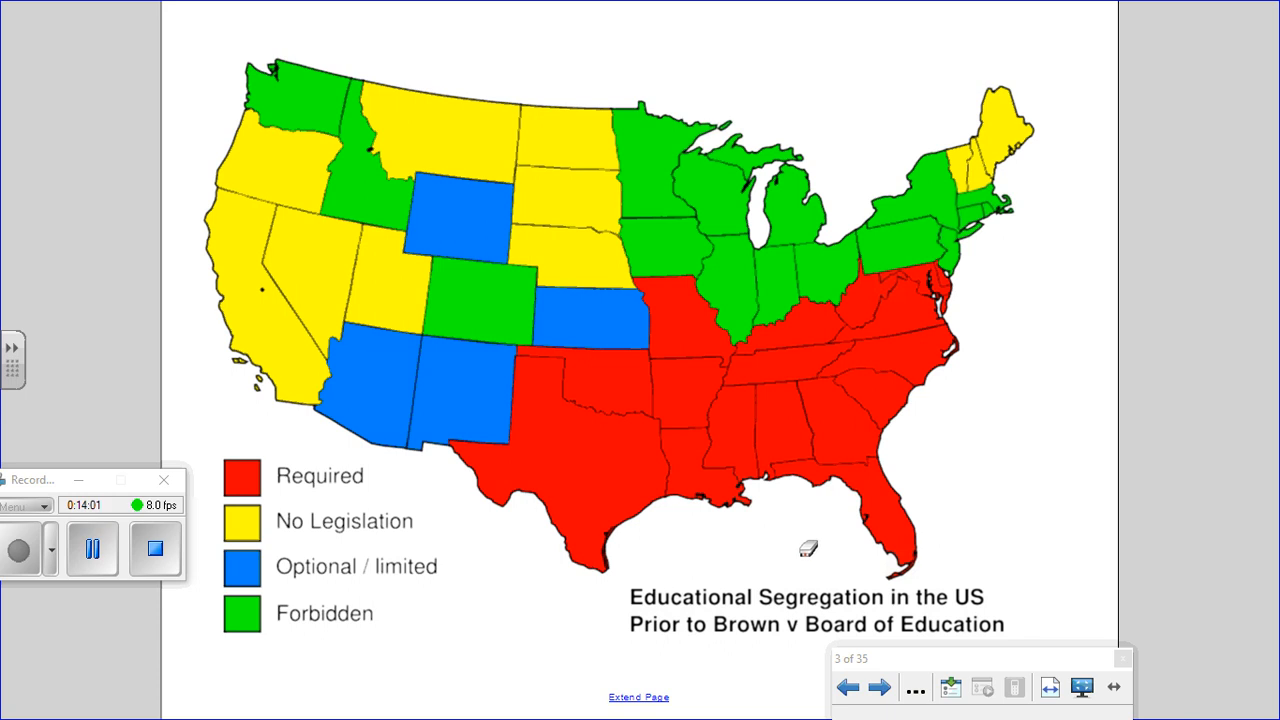
mouse_move(824, 524)
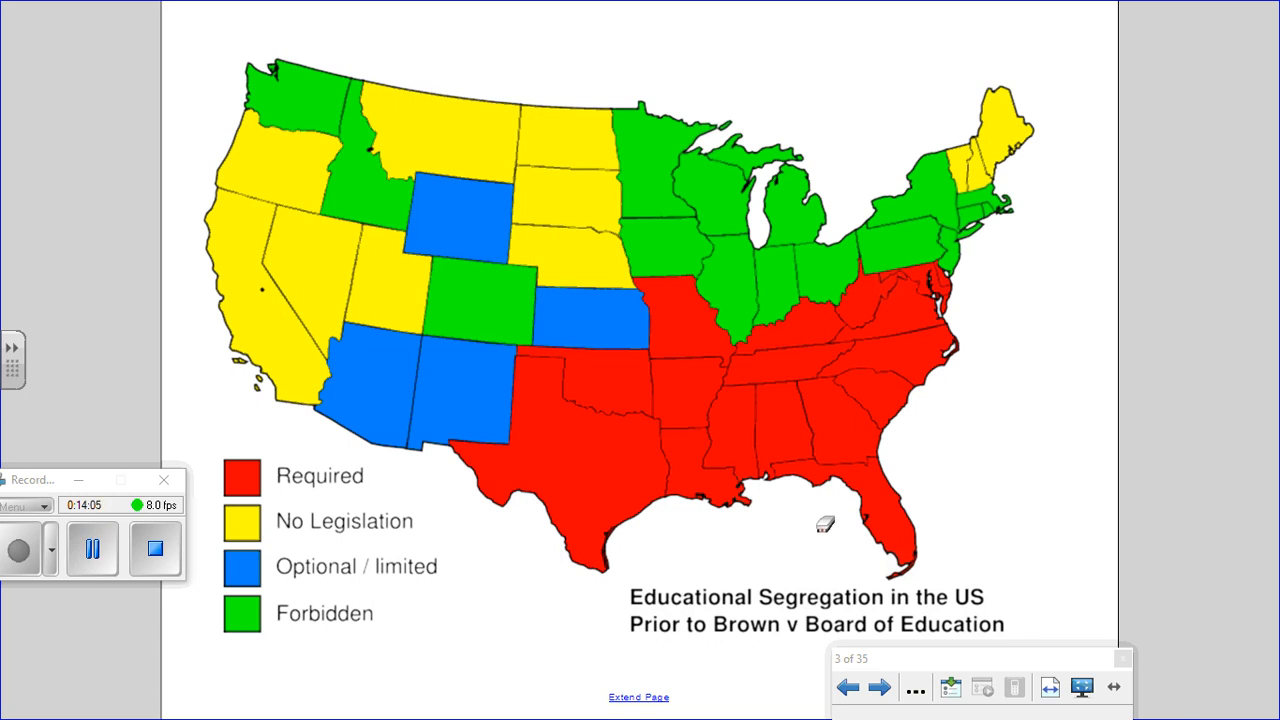
- Advance through the Brown v. Board slide to the Declaration of Constitutional Principles page
left_click(879, 687)
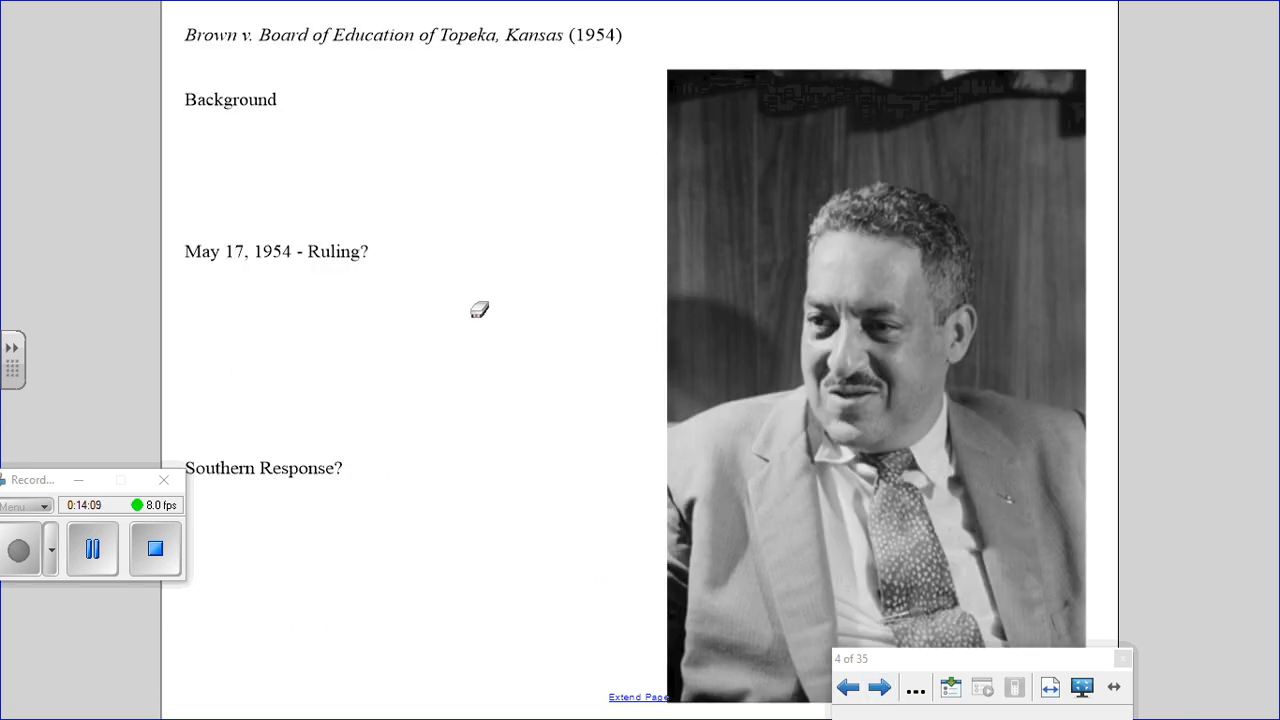
mouse_move(281, 64)
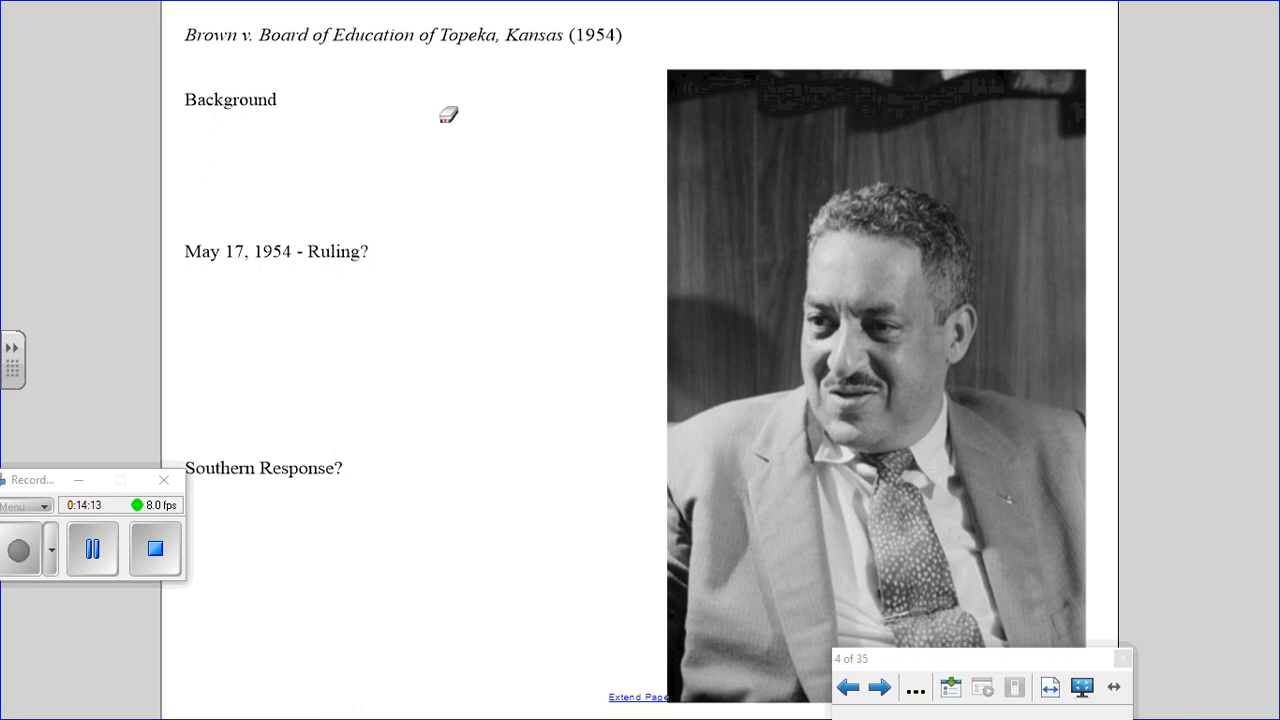
mouse_move(457, 117)
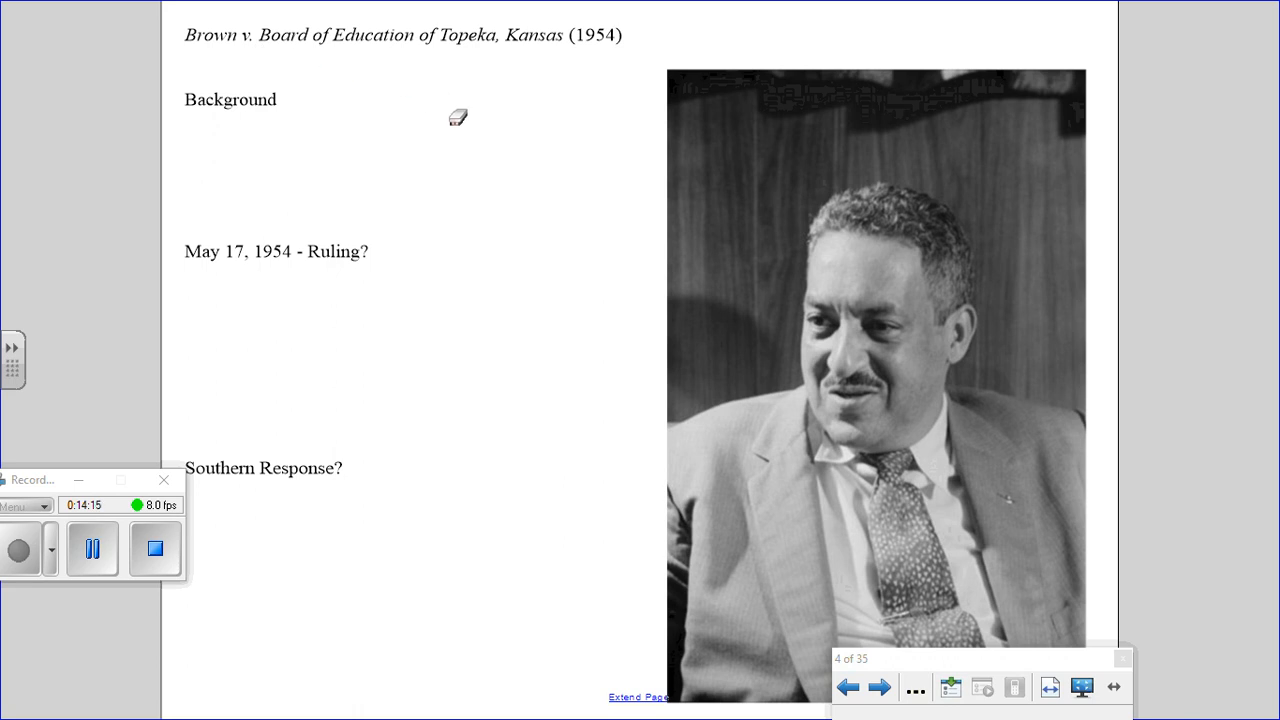
mouse_move(445, 110)
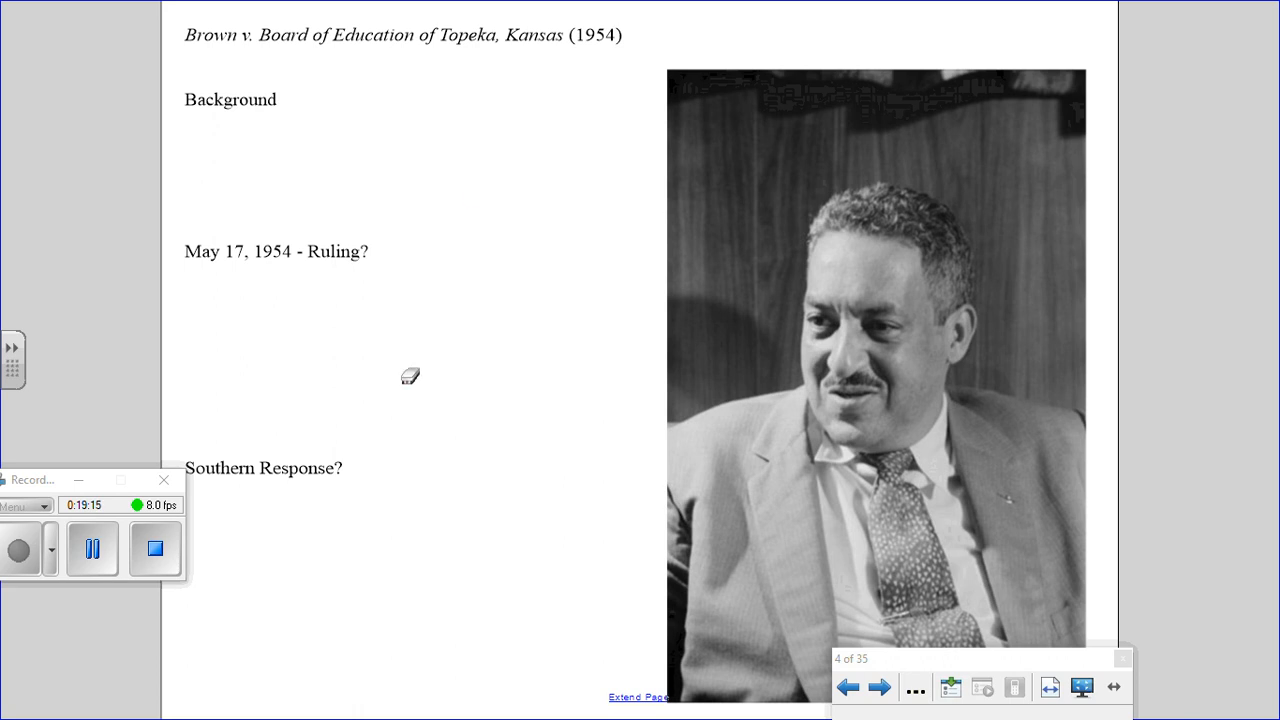
left_click(879, 687)
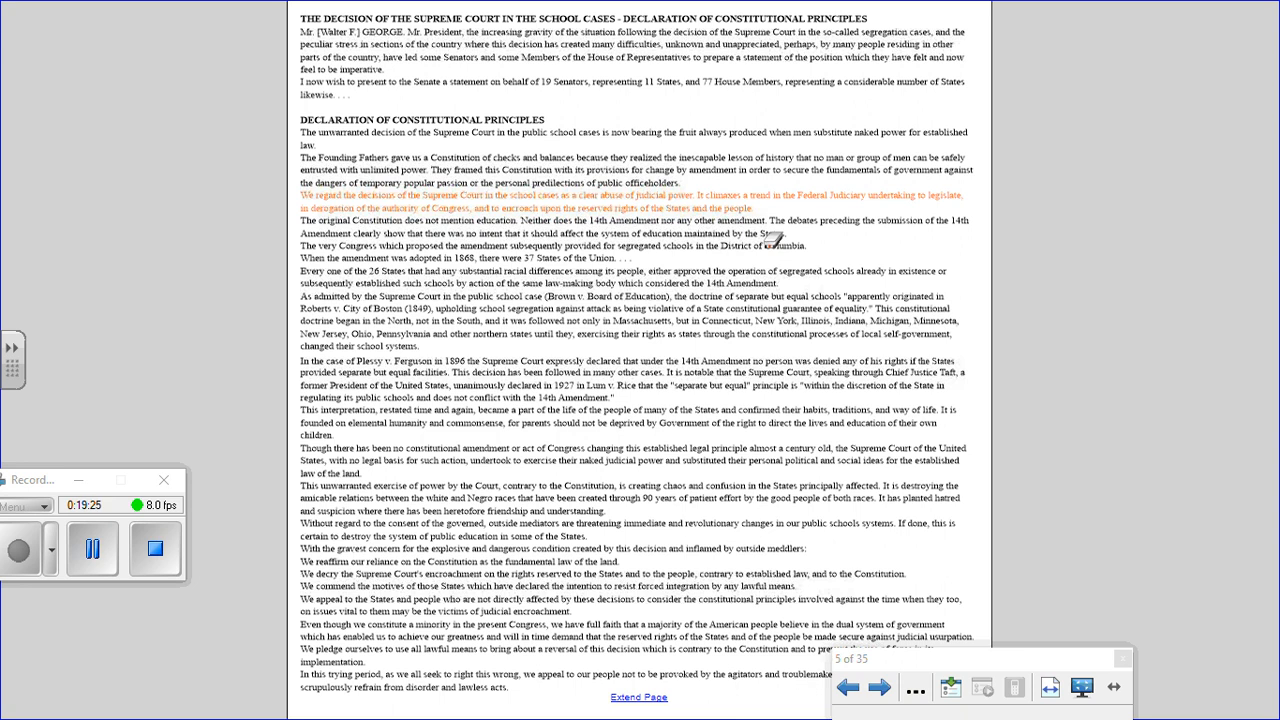
mouse_move(785, 222)
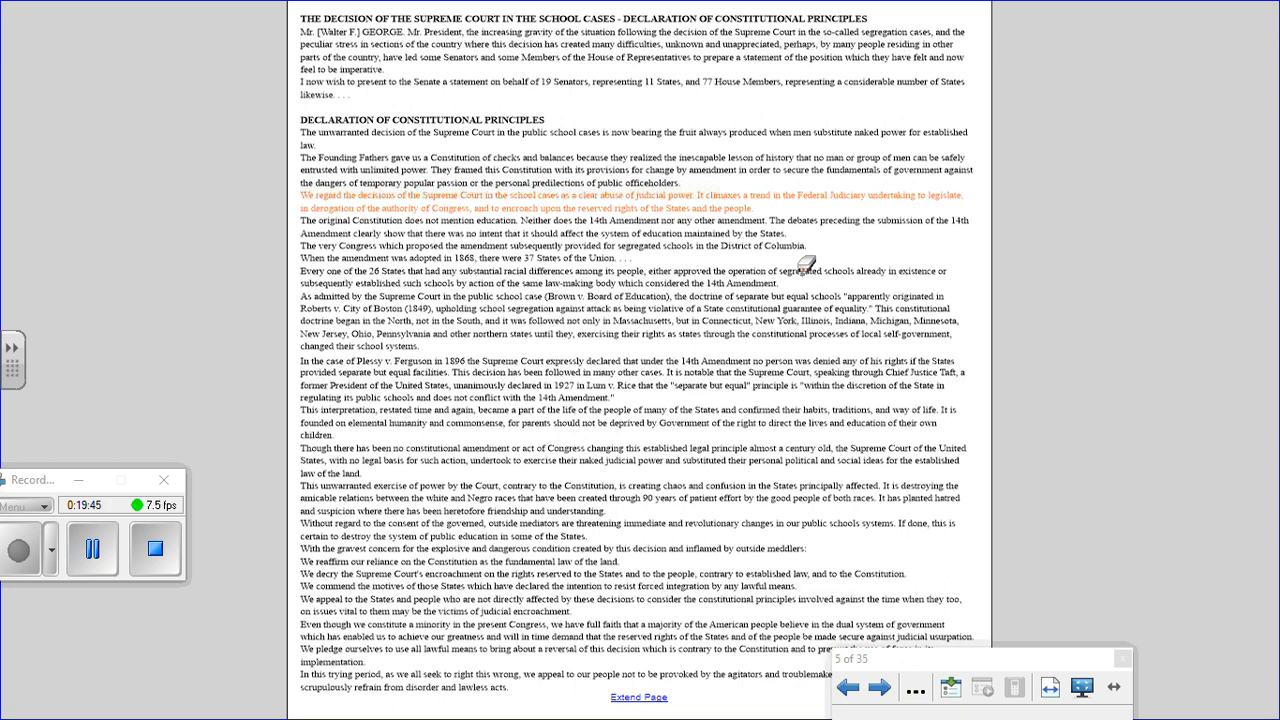
mouse_move(680, 210)
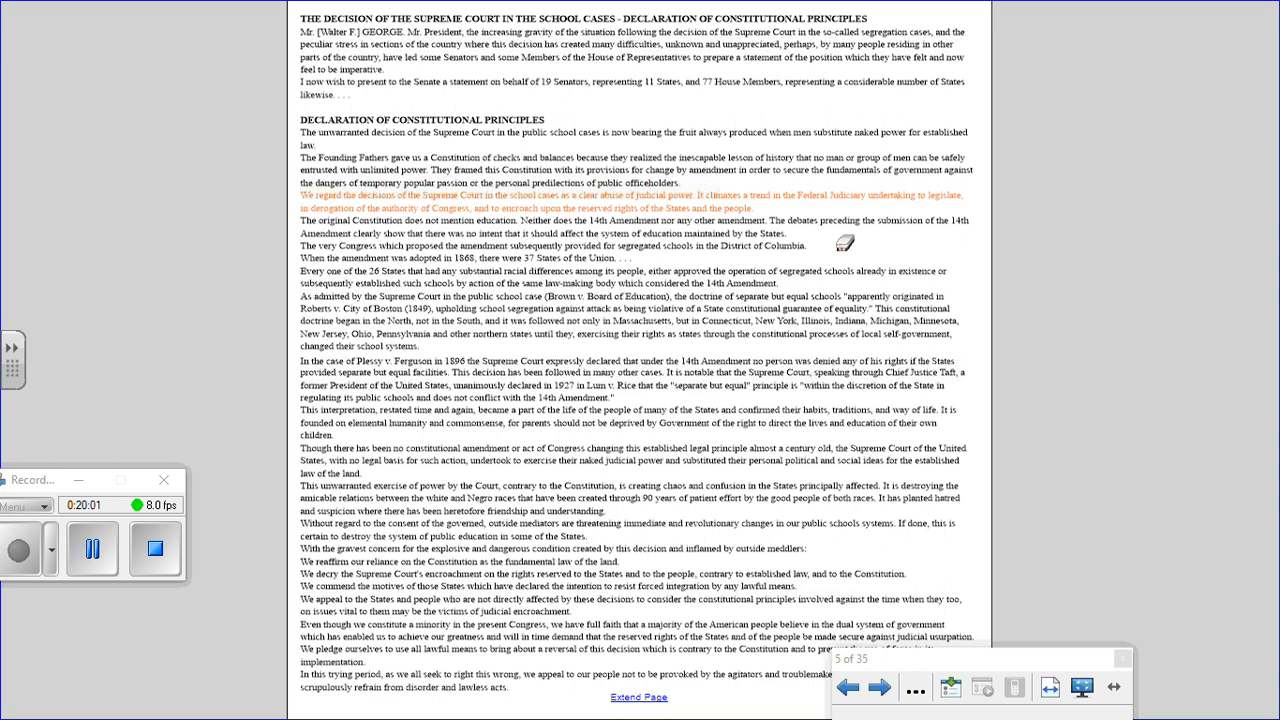
mouse_move(604, 109)
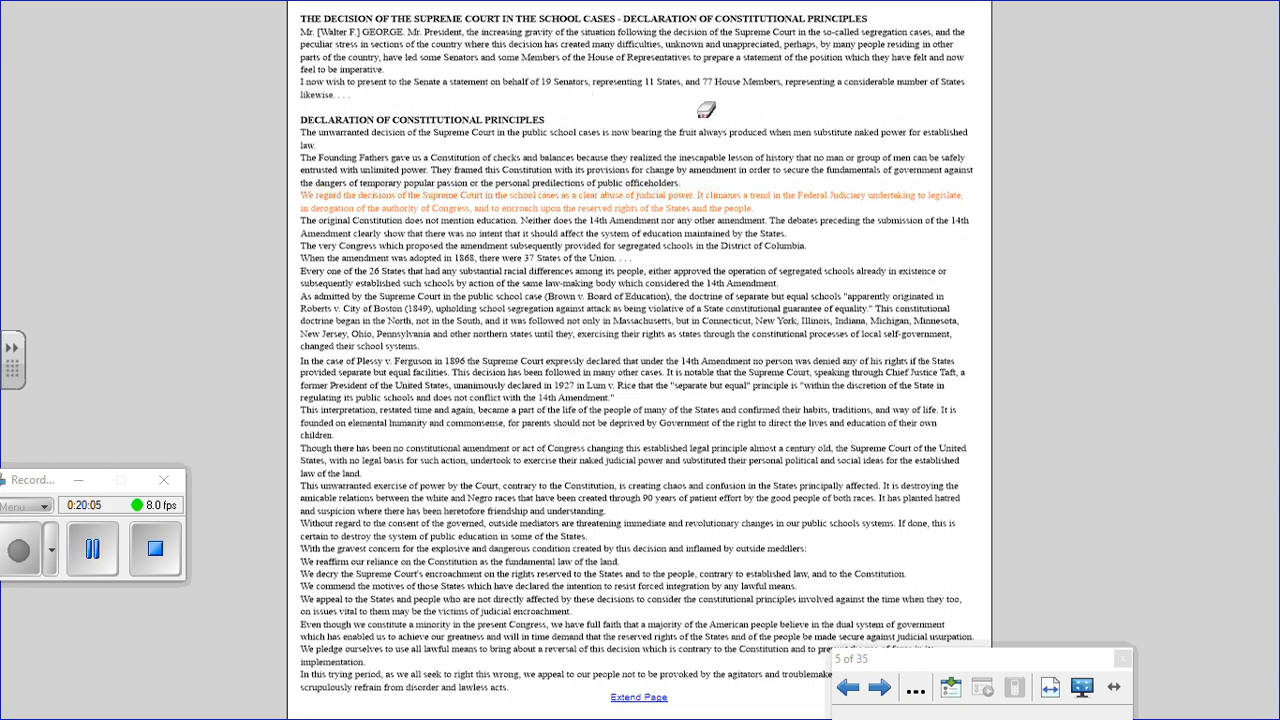
mouse_move(730, 87)
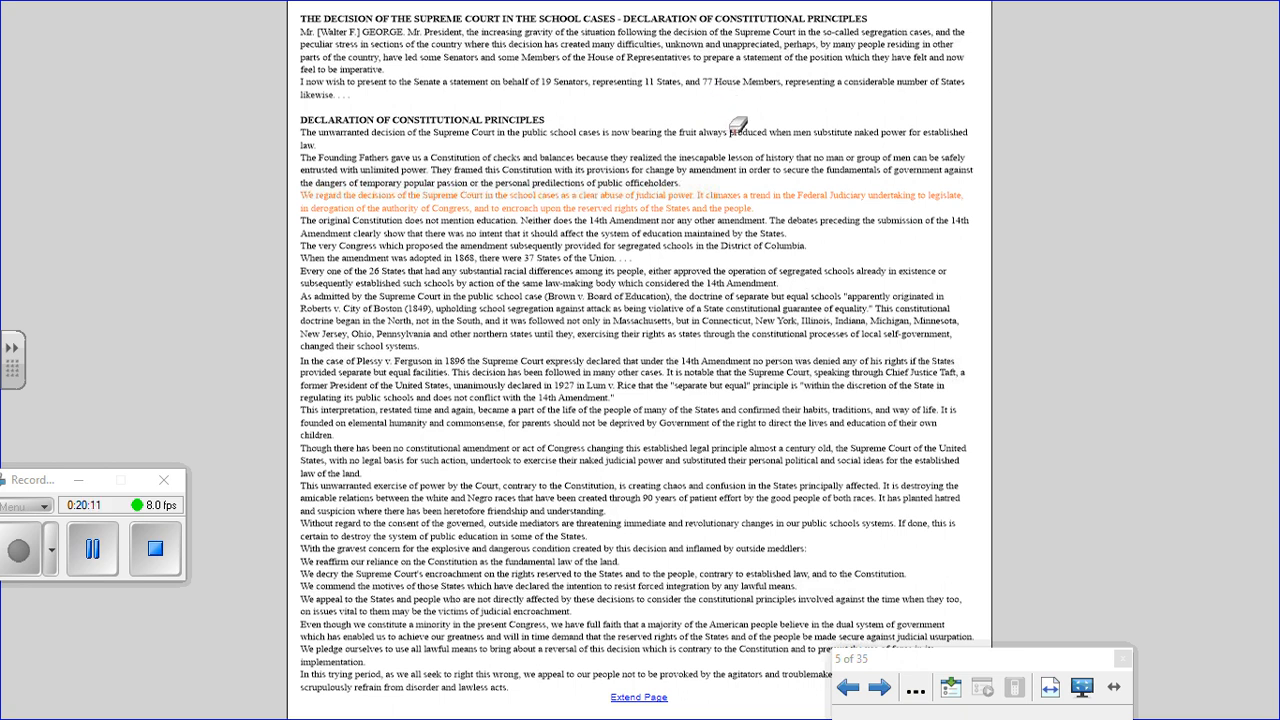
mouse_move(735, 130)
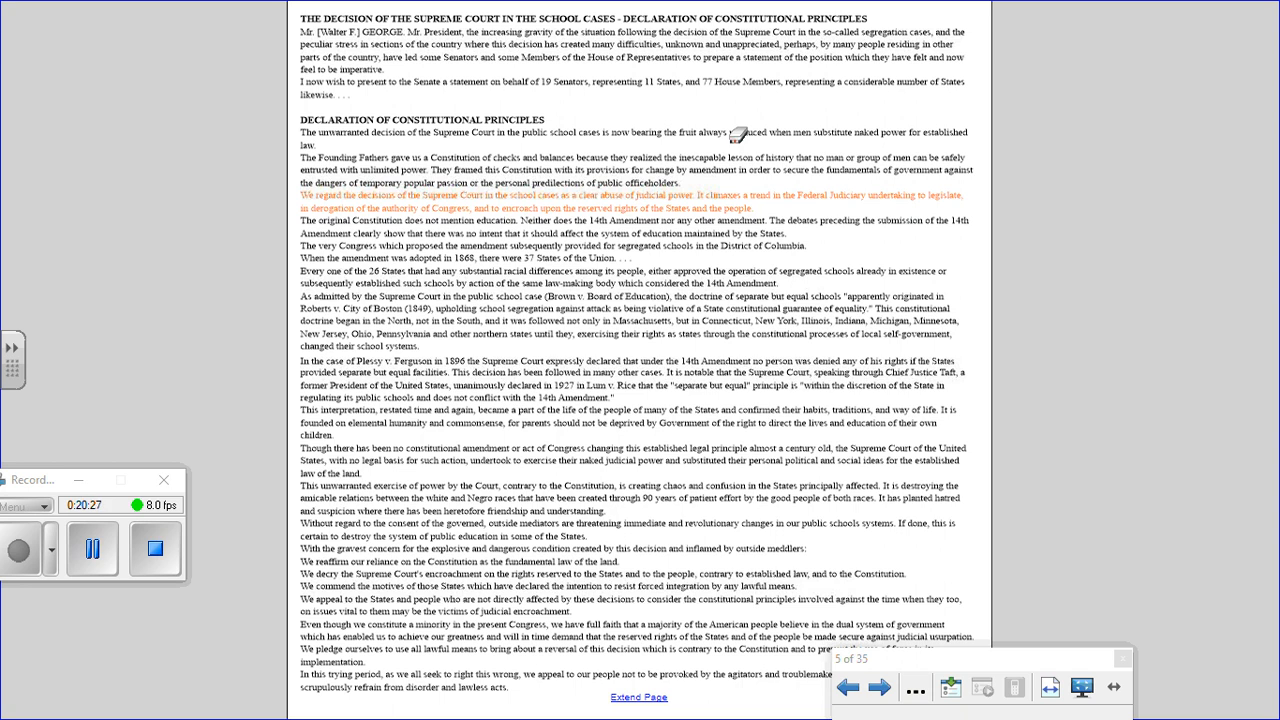
mouse_move(818, 238)
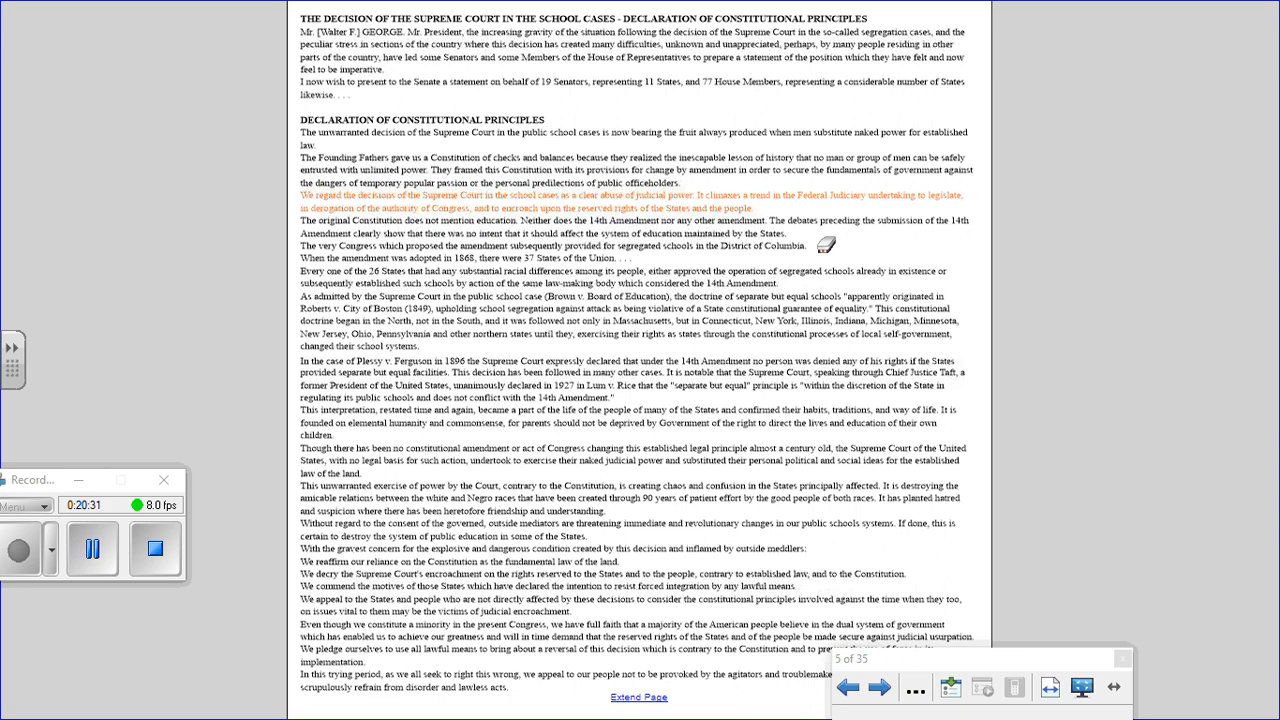
mouse_move(575, 278)
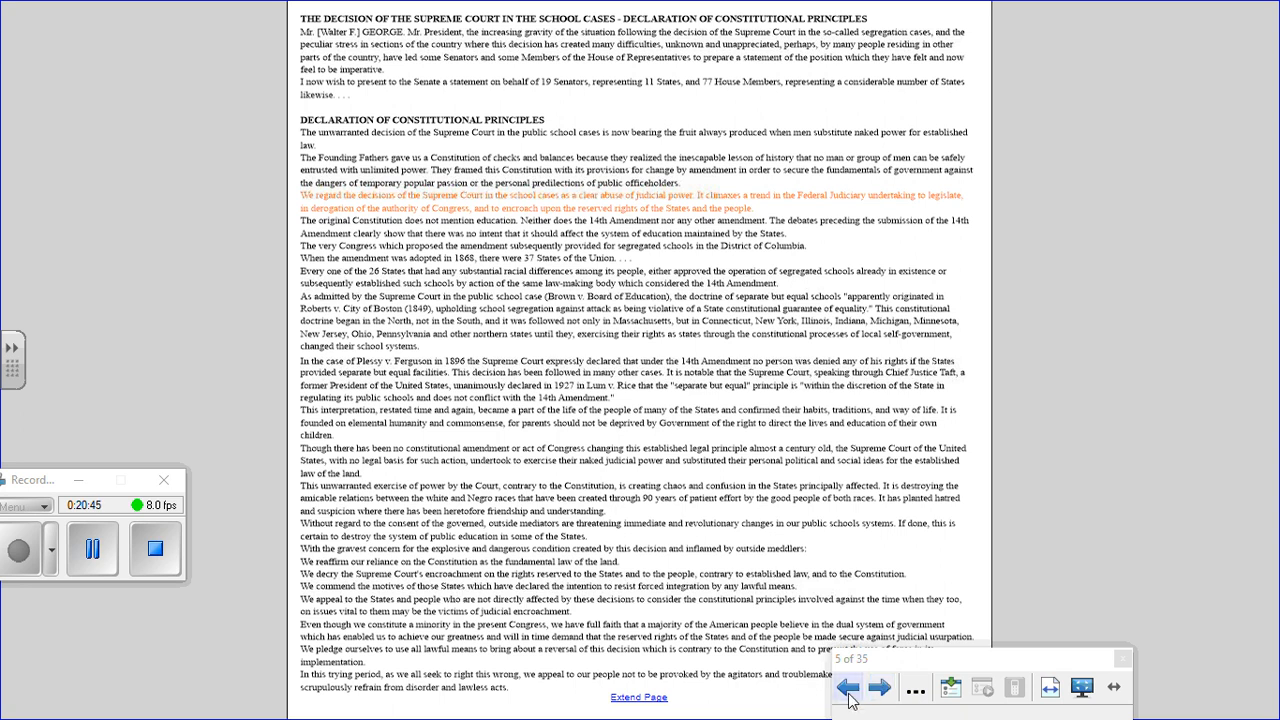
left_click(880, 687)
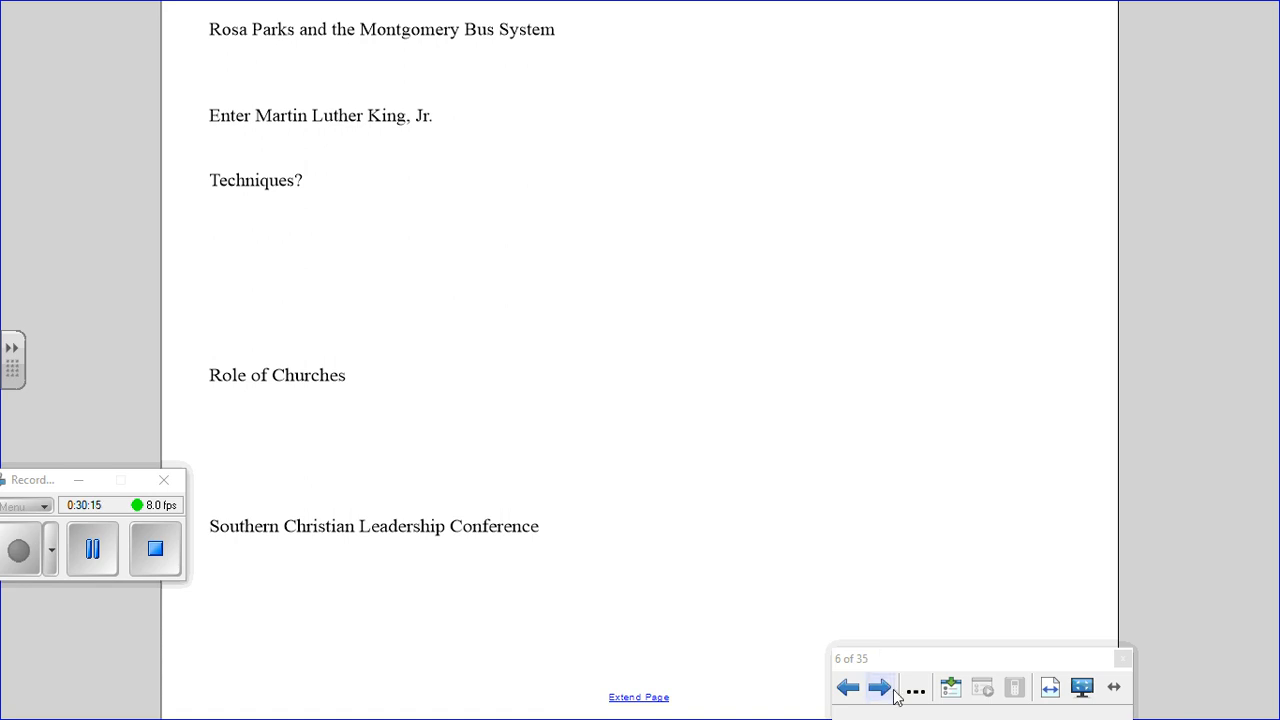
- Advance to page 7 on Eisenhower and the Little Rock Nine
left_click(878, 686)
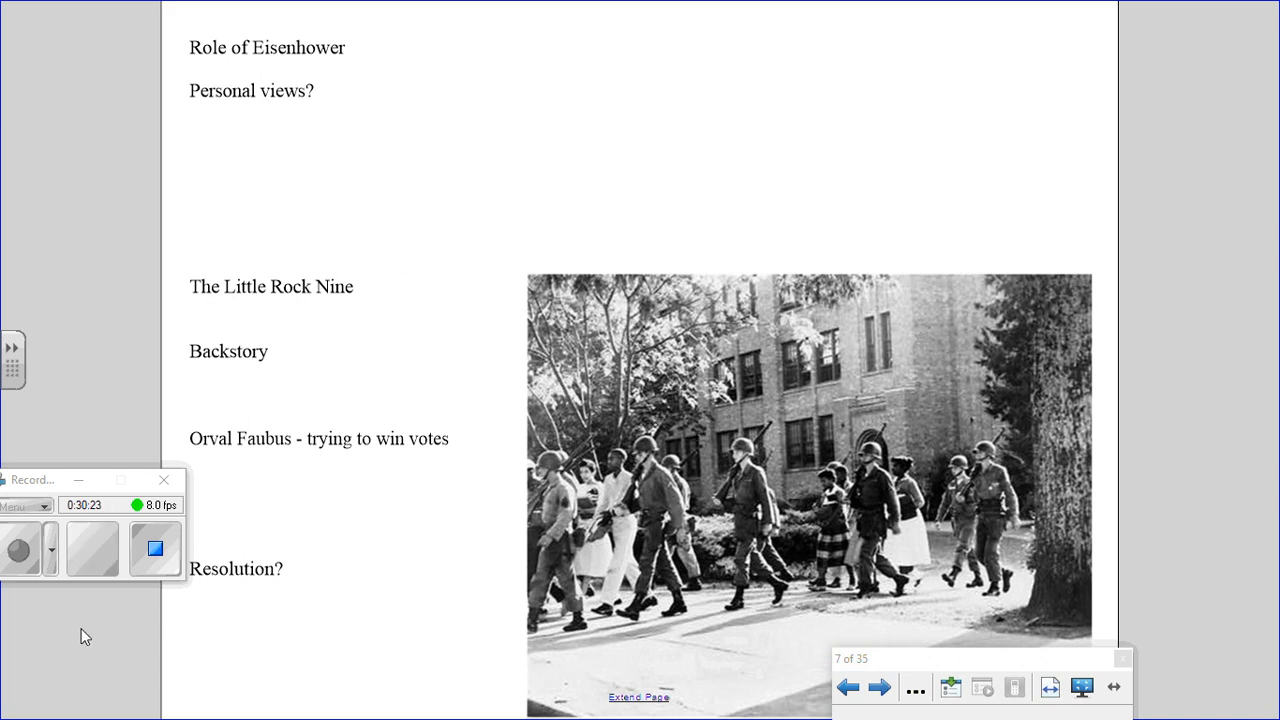
left_click(92, 548)
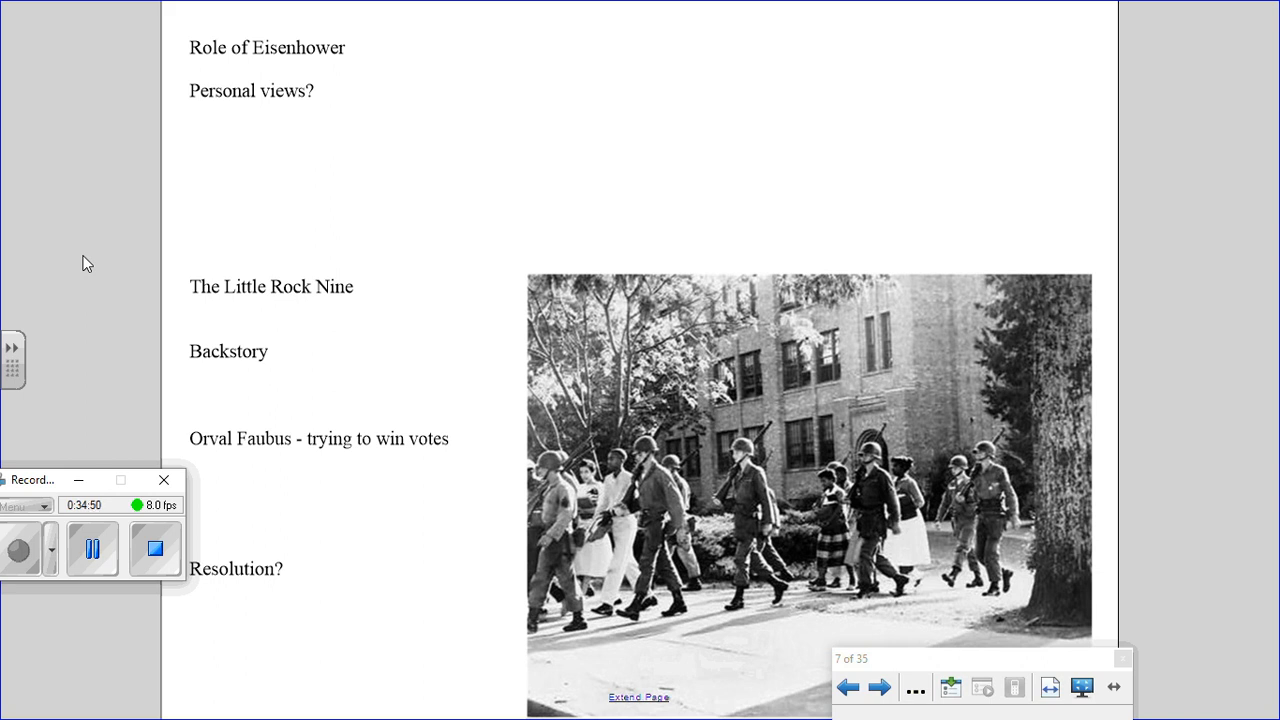
mouse_move(270, 290)
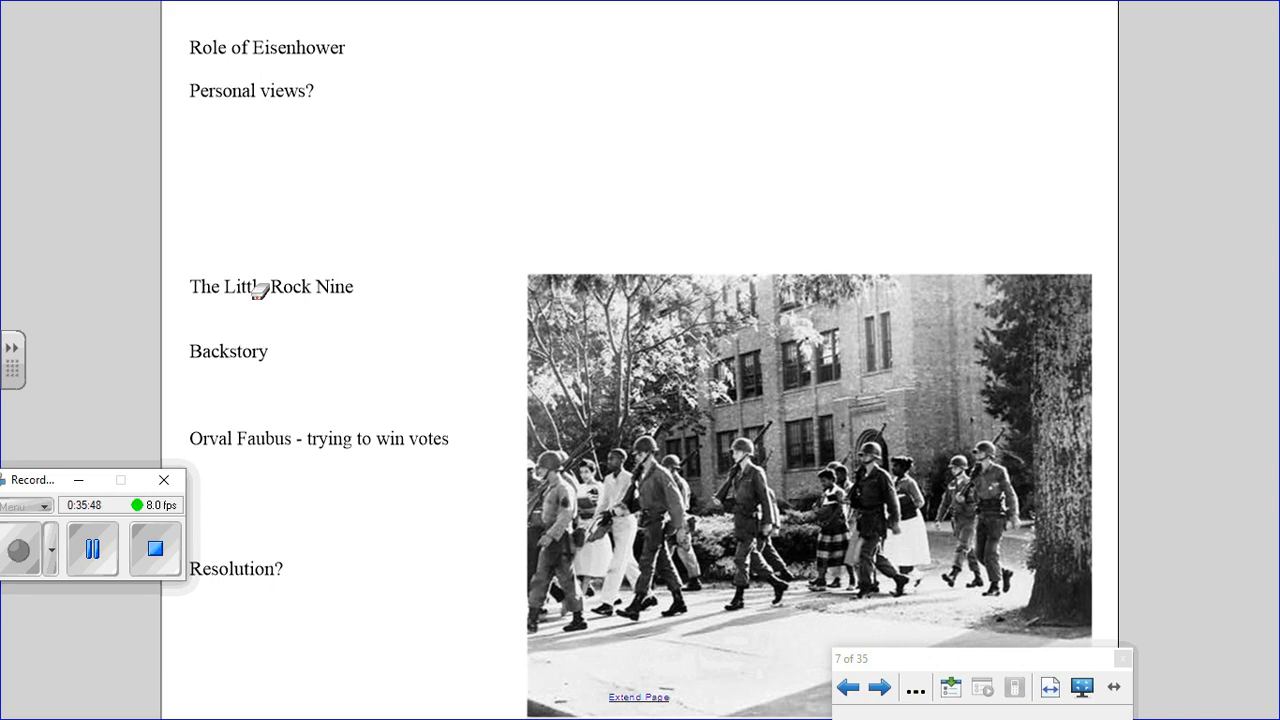
mouse_move(305, 438)
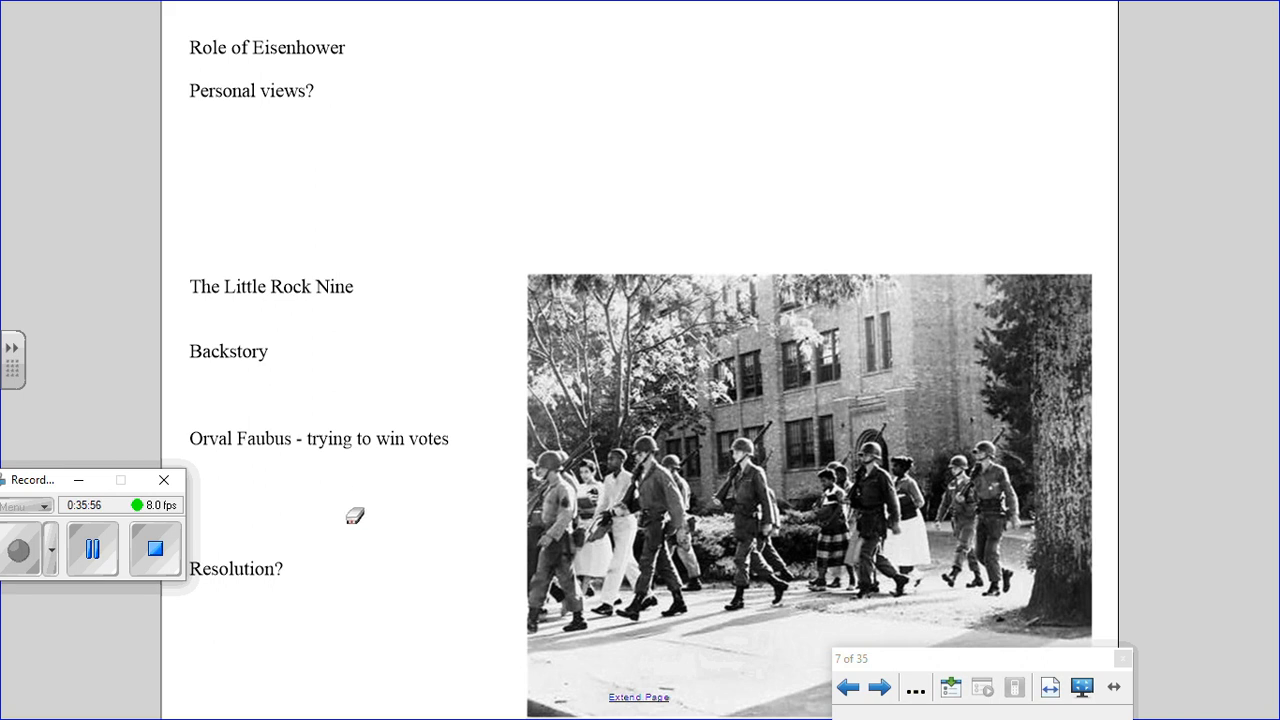
mouse_move(353, 515)
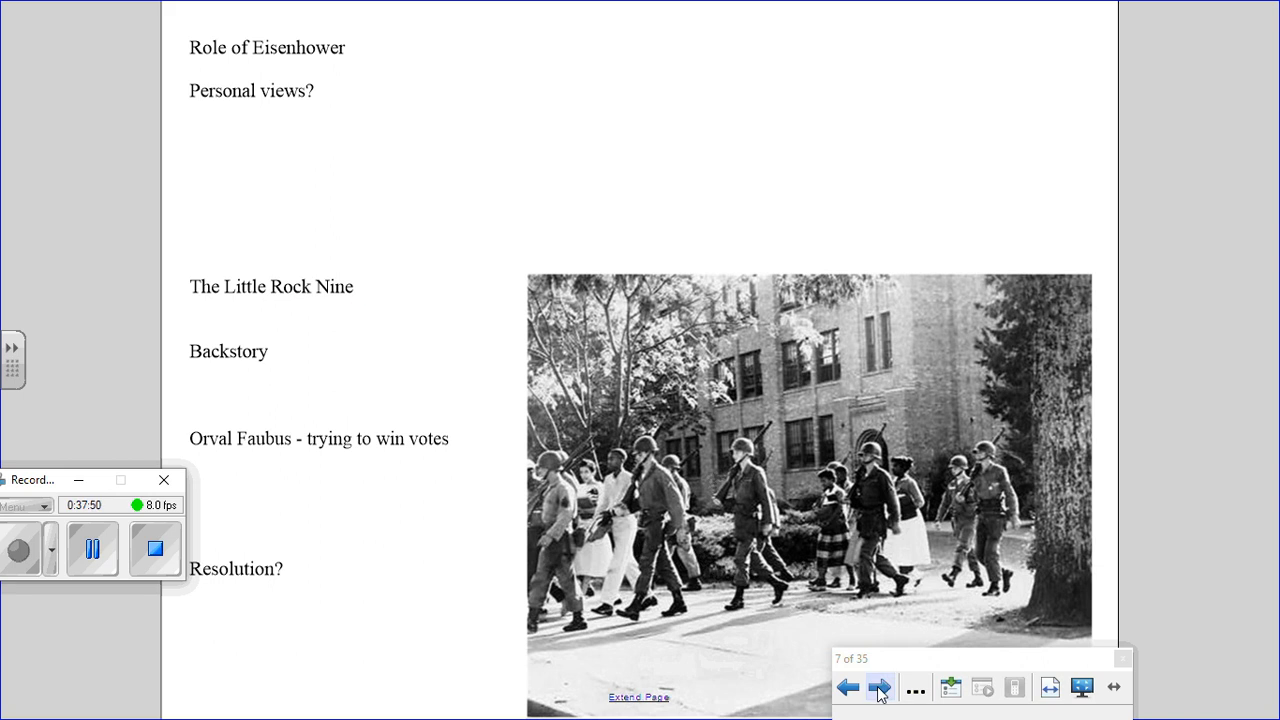
left_click(879, 687)
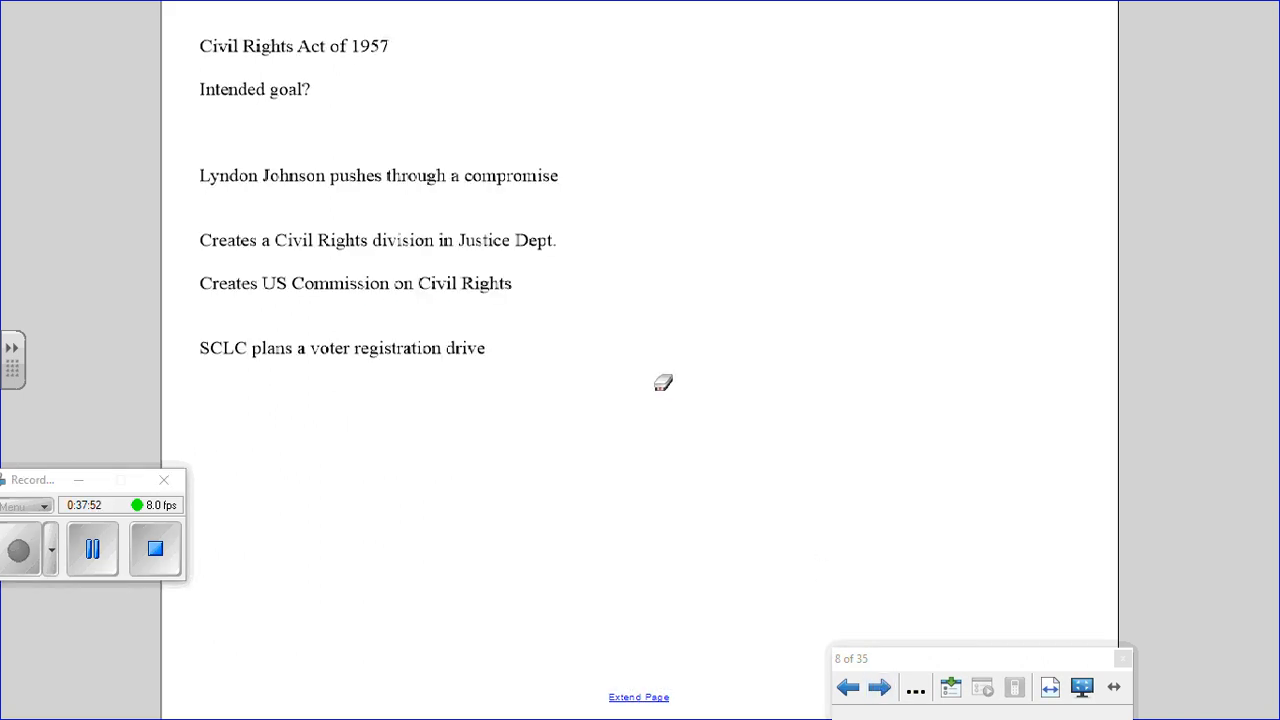
mouse_move(477, 267)
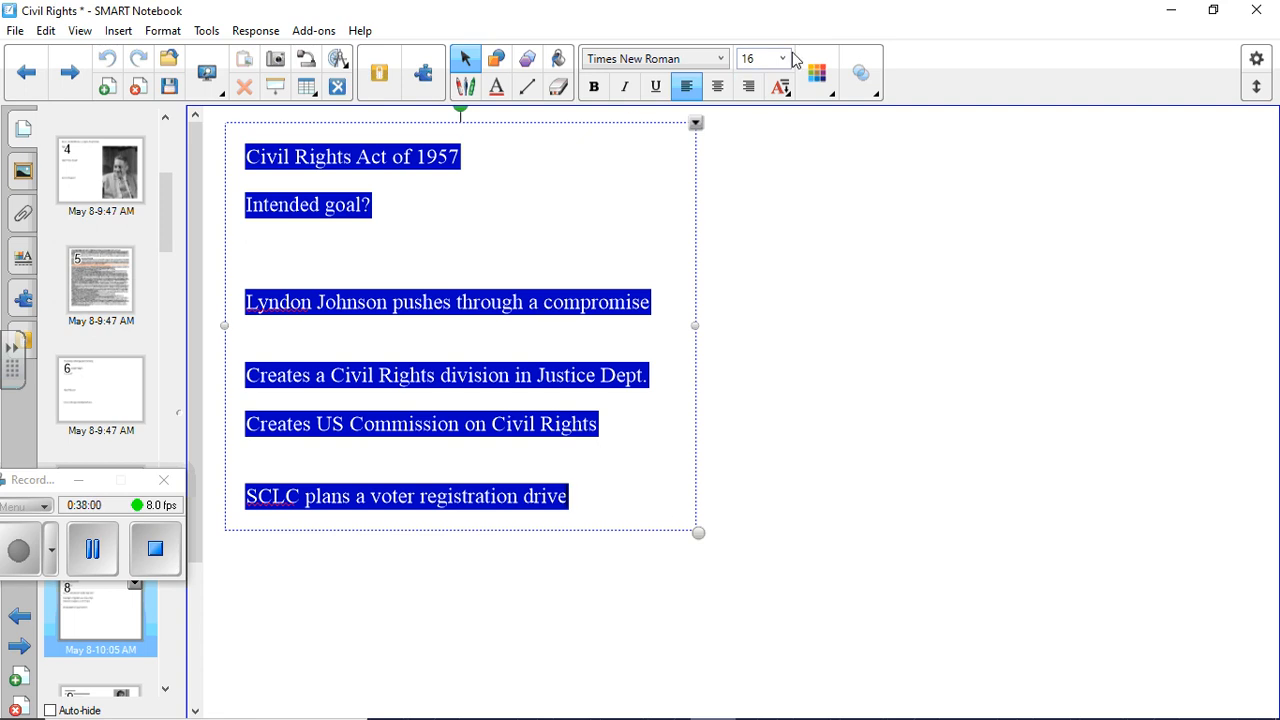
left_click(783, 58)
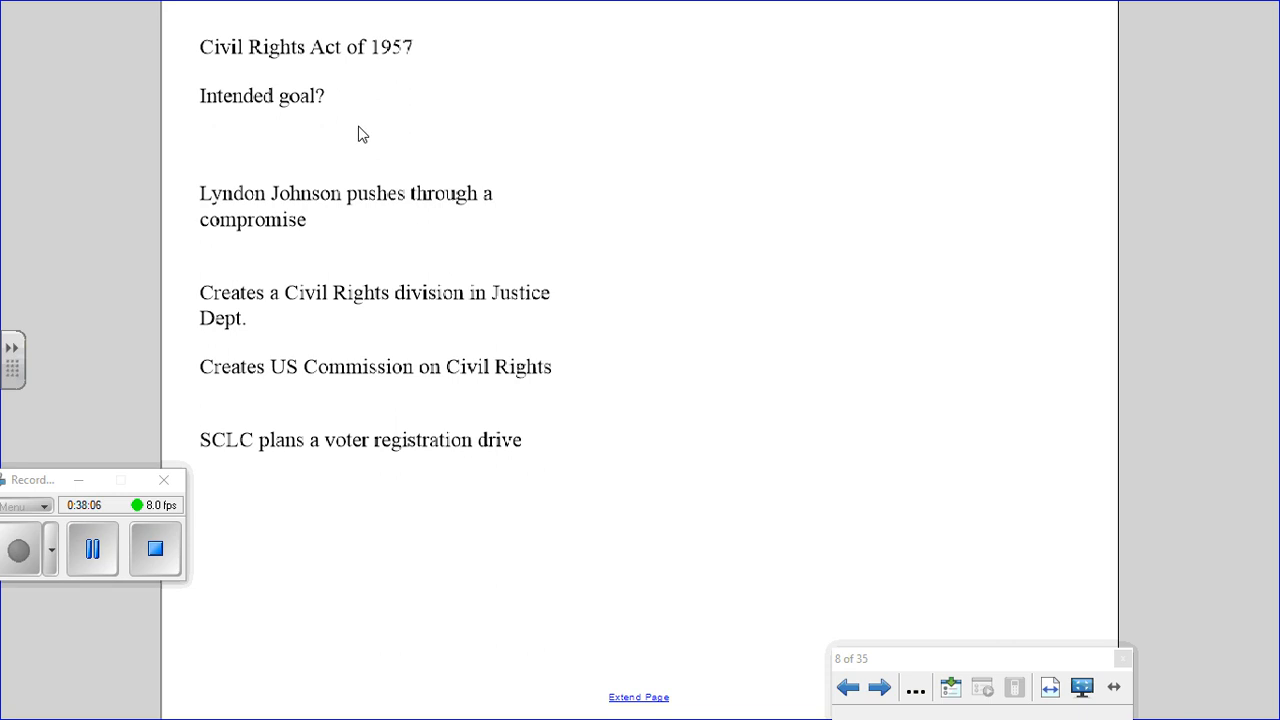
mouse_move(312, 130)
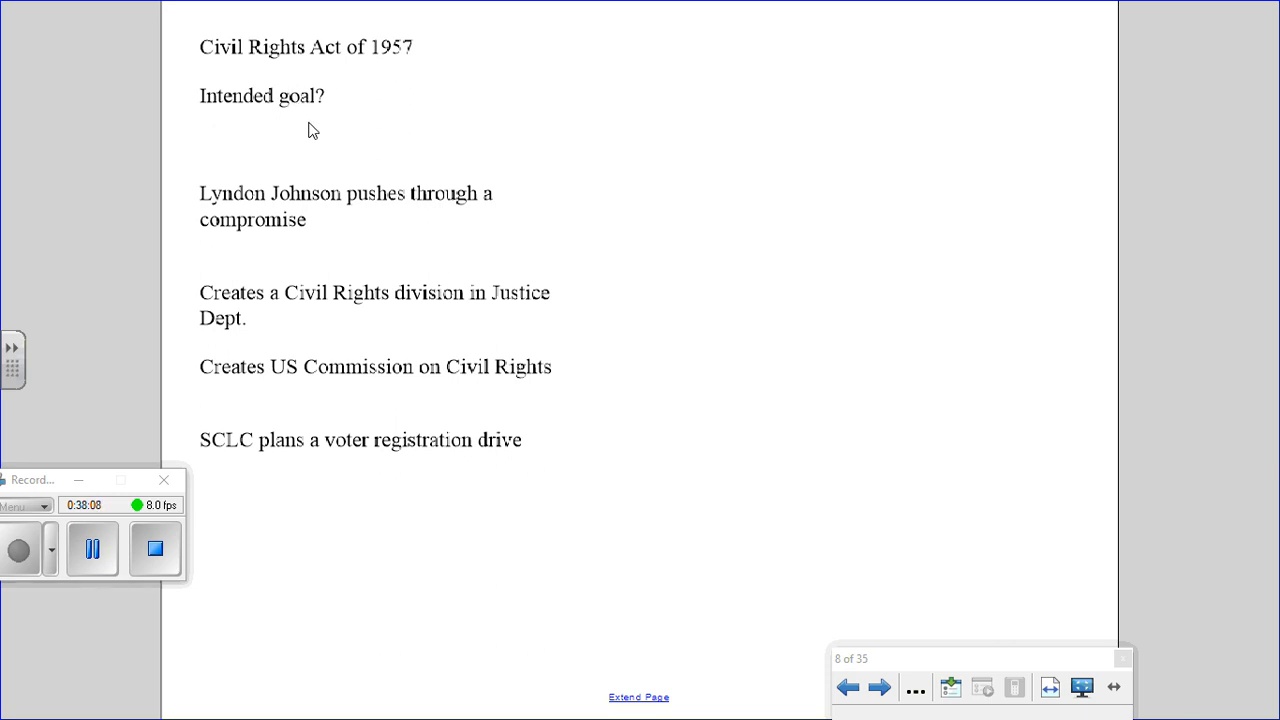
mouse_move(287, 137)
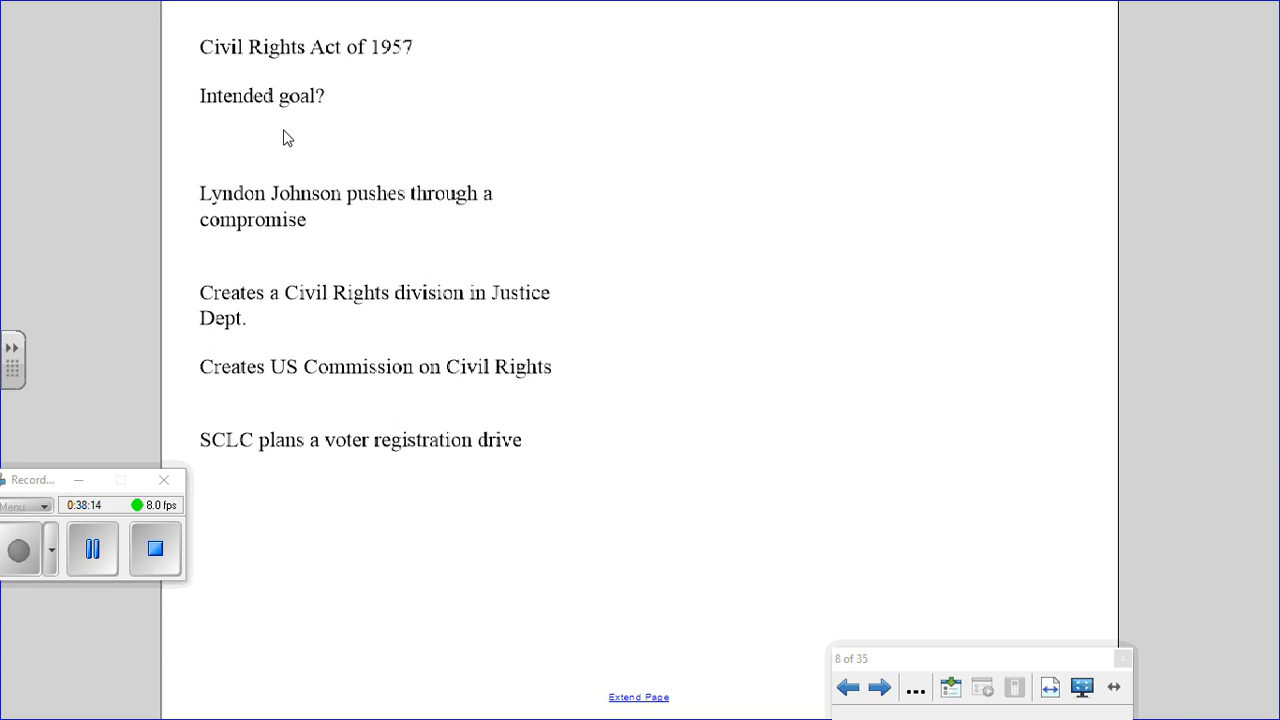
mouse_move(318, 97)
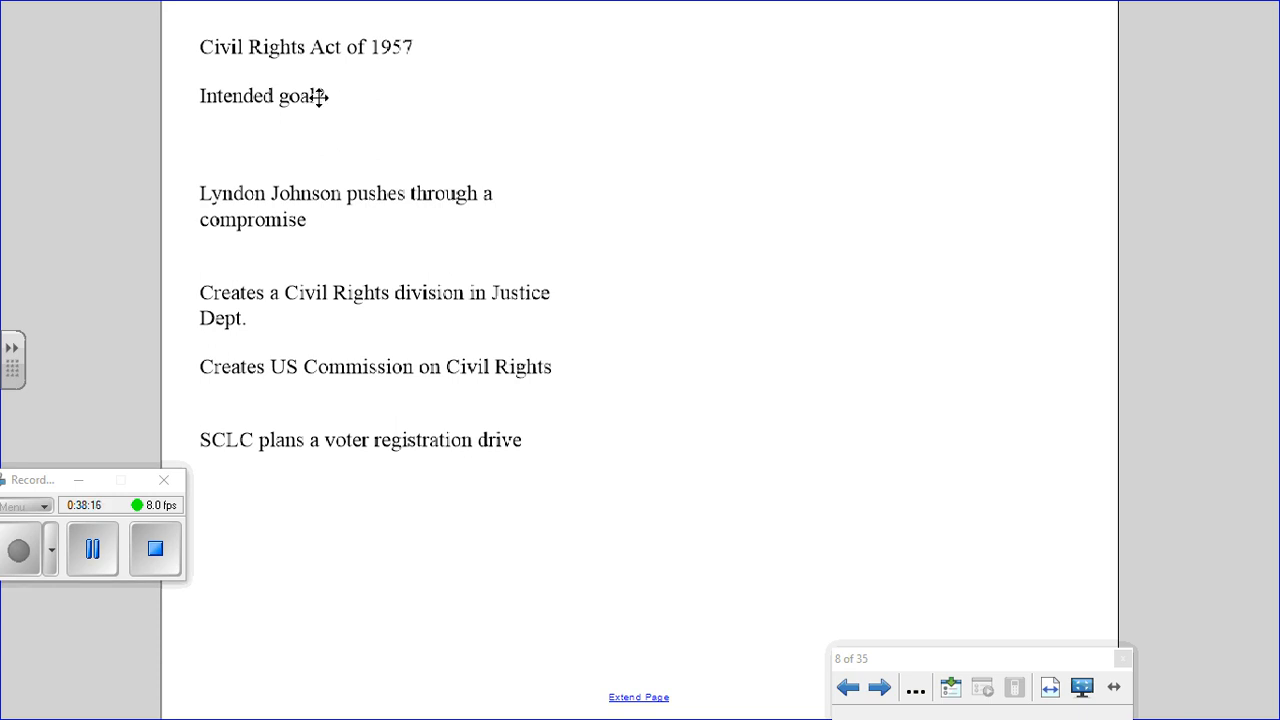
mouse_move(340, 107)
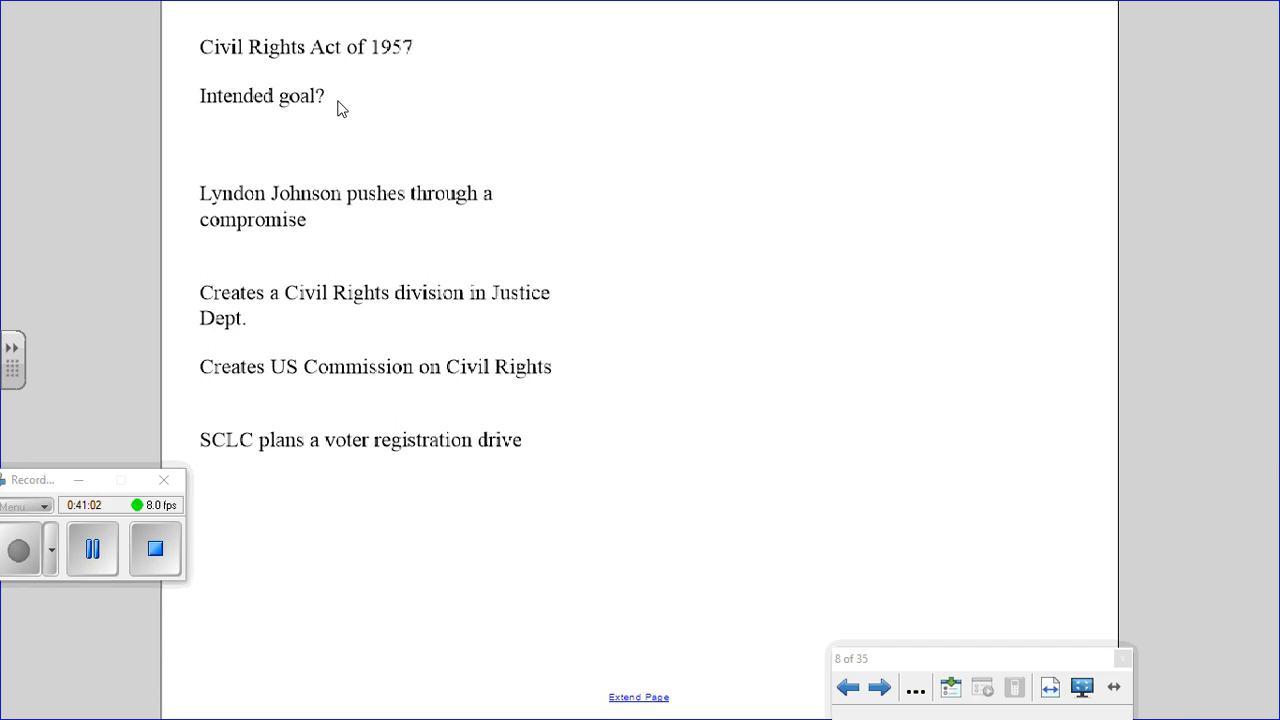
left_click(92, 548)
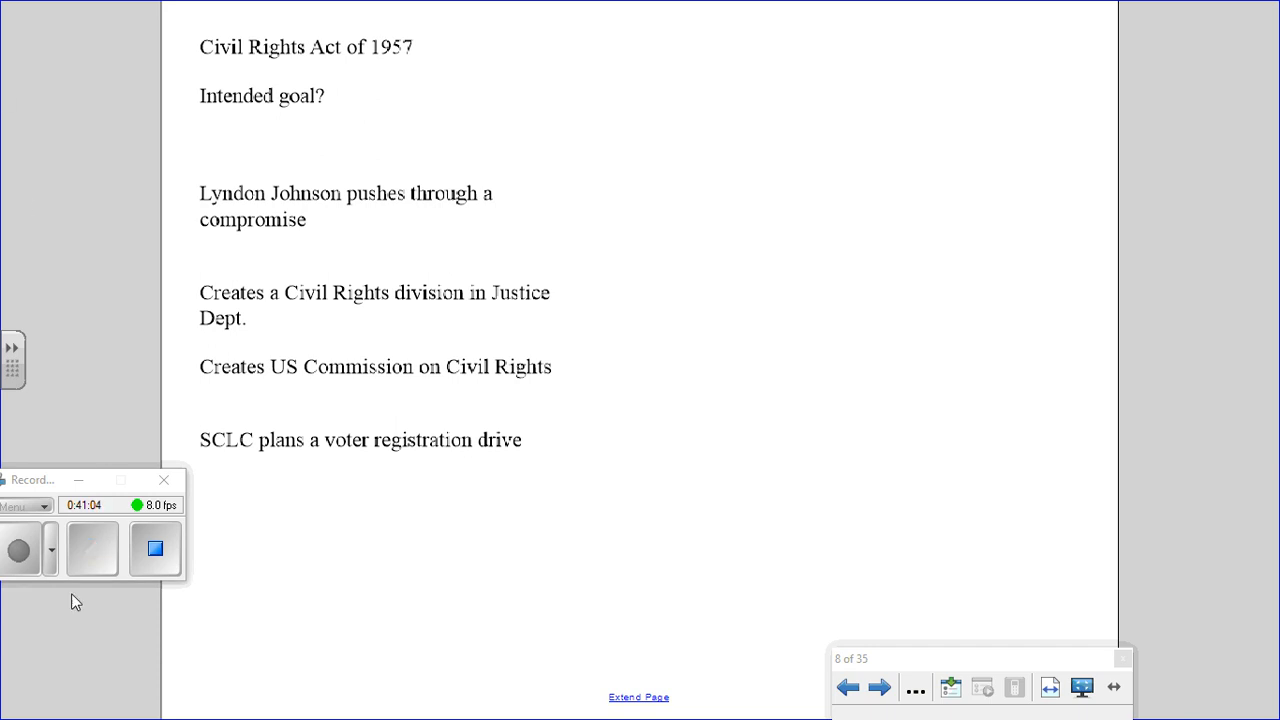